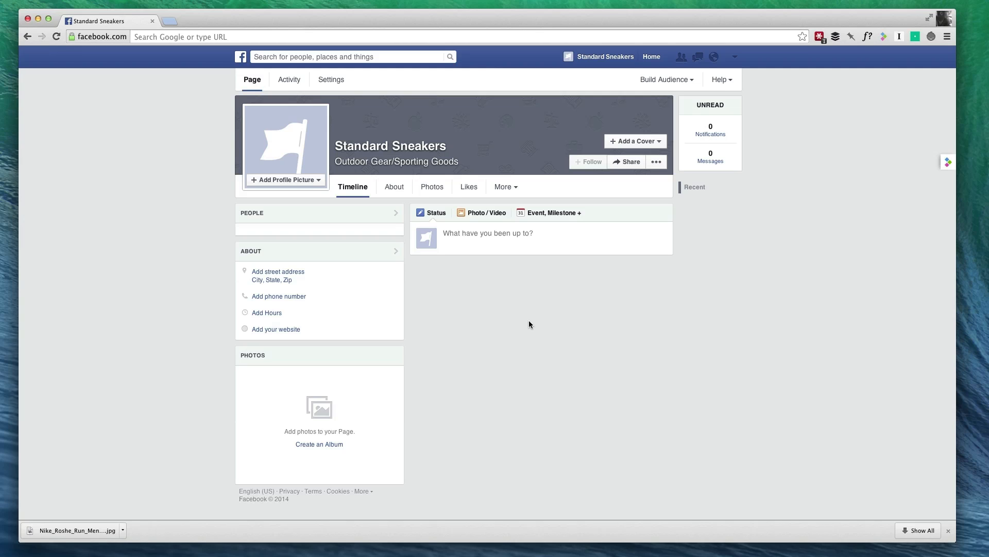
mouse_move(664, 303)
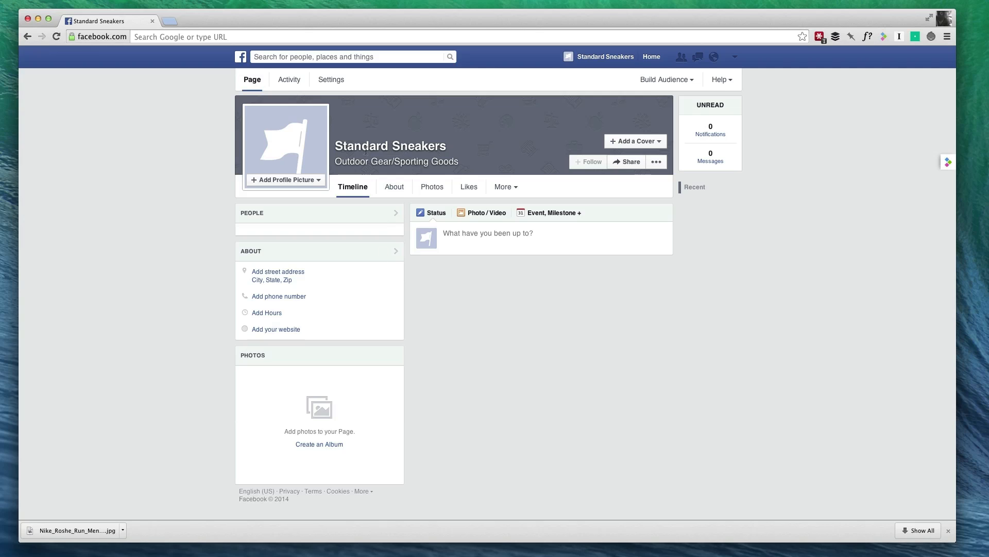
mouse_move(644, 352)
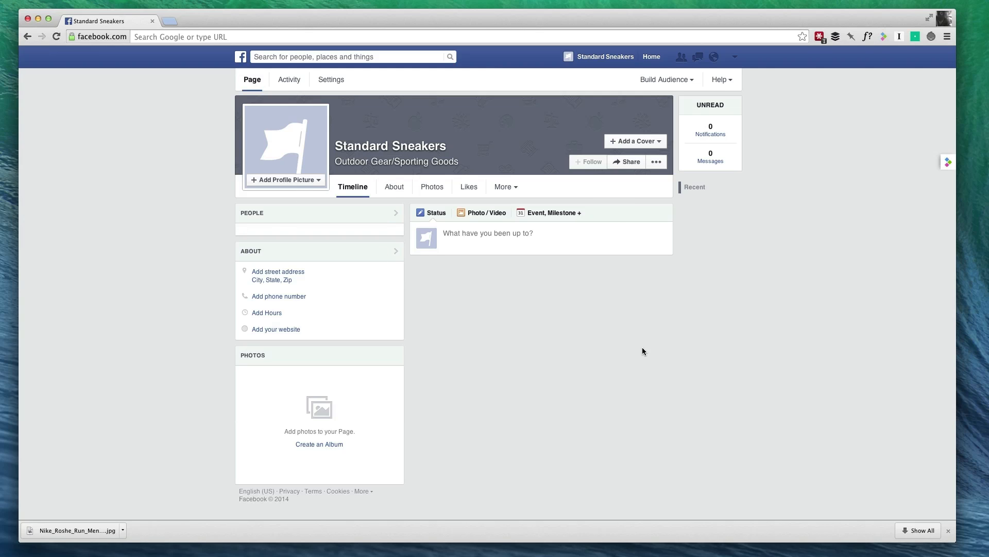
mouse_move(548, 333)
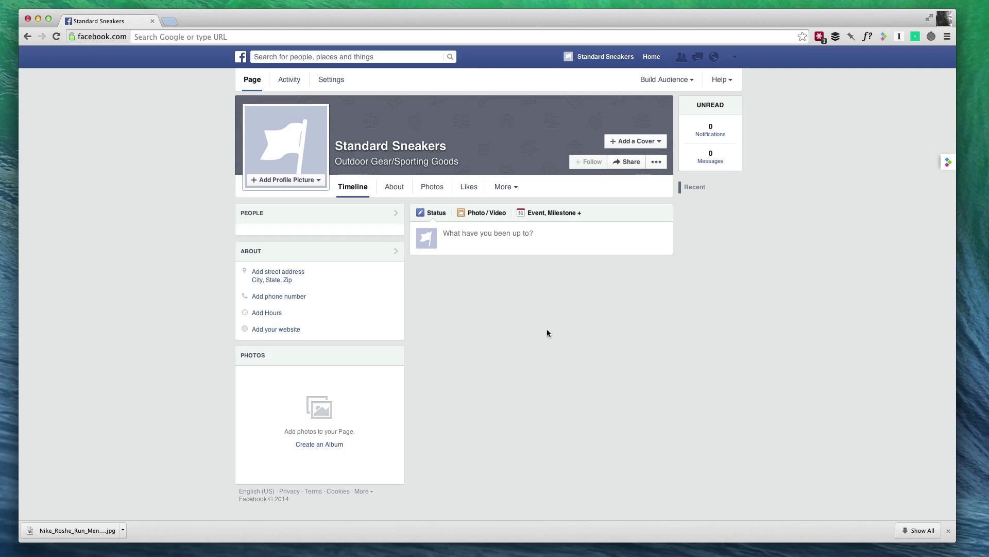
mouse_move(534, 282)
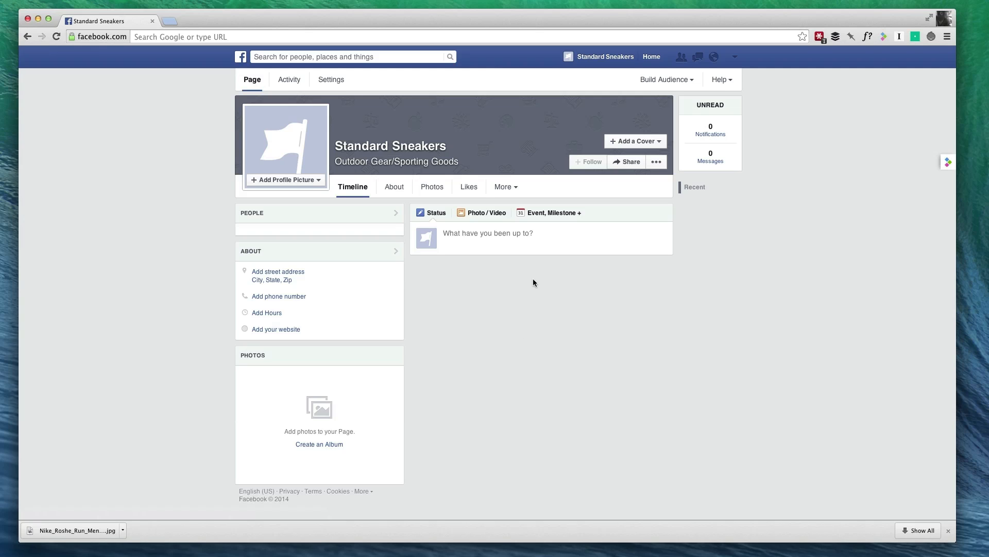
mouse_move(730, 64)
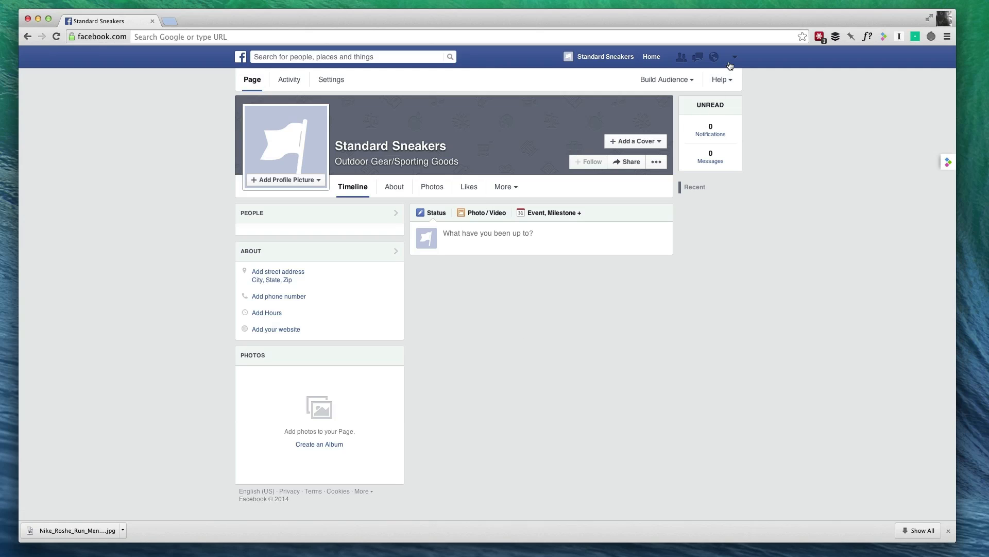
left_click(736, 57)
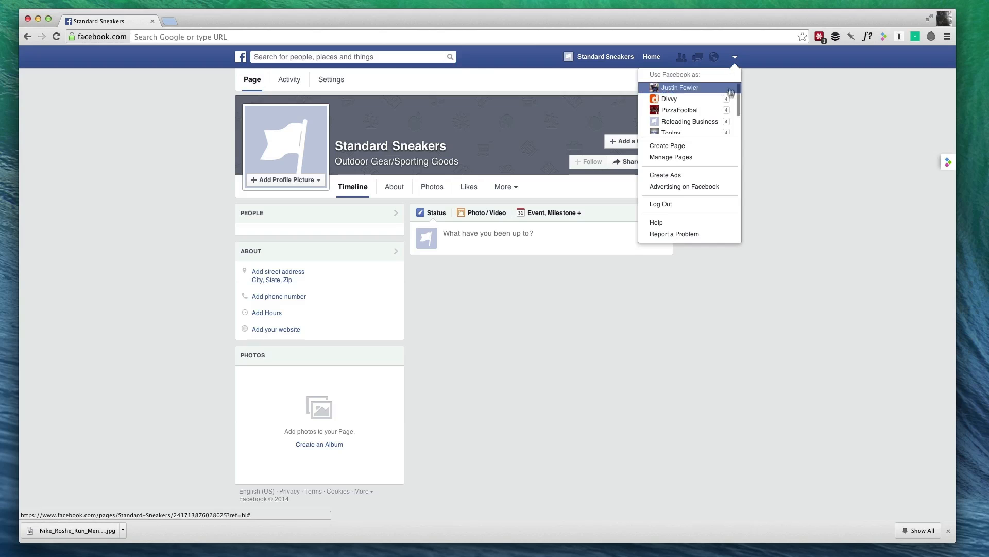
left_click(680, 87)
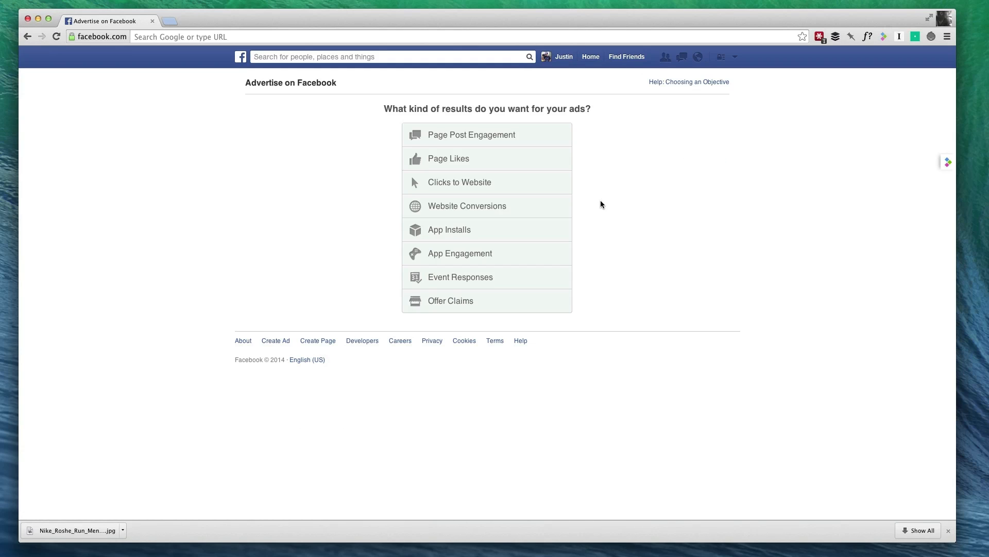
left_click(460, 183)
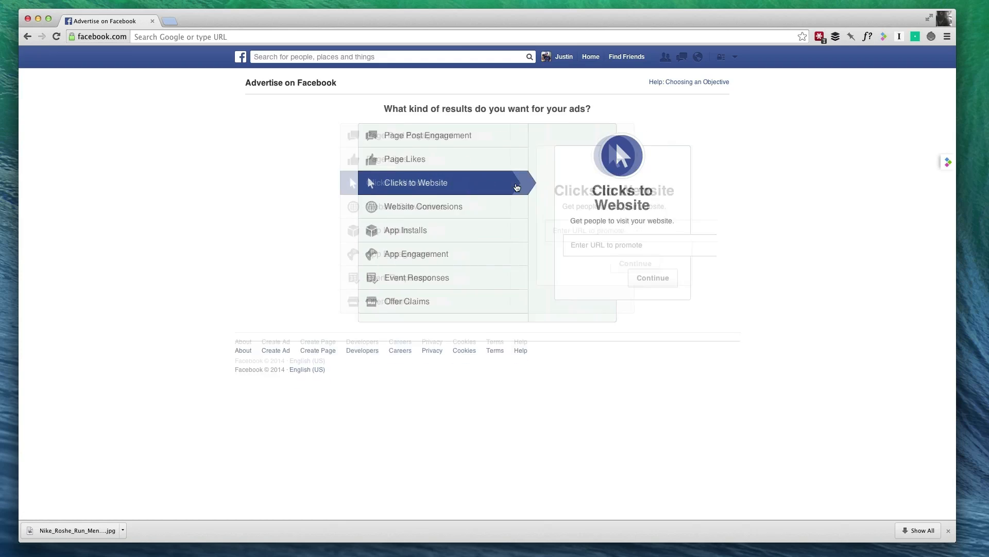
left_click(572, 230)
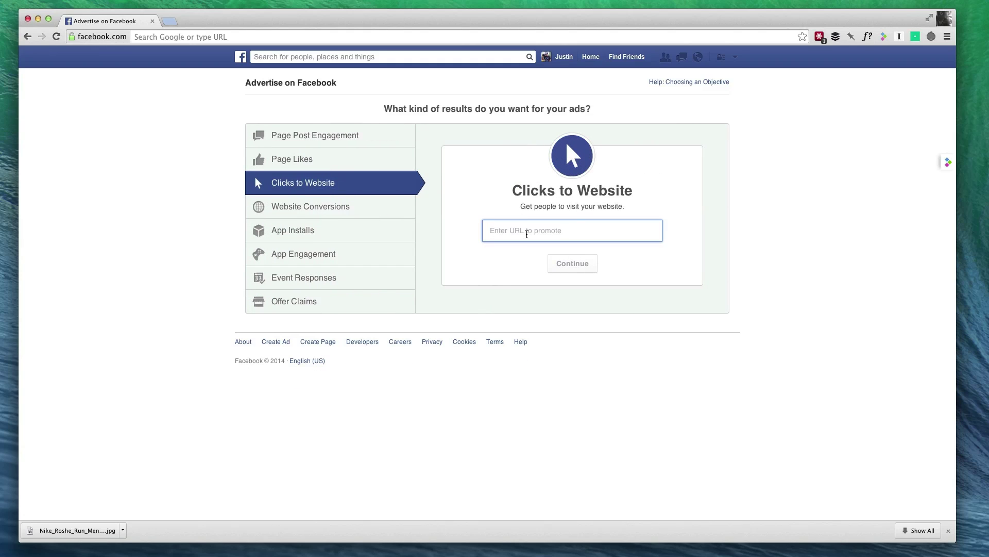
type("http://standard-sneakers.bigcommerce.com")
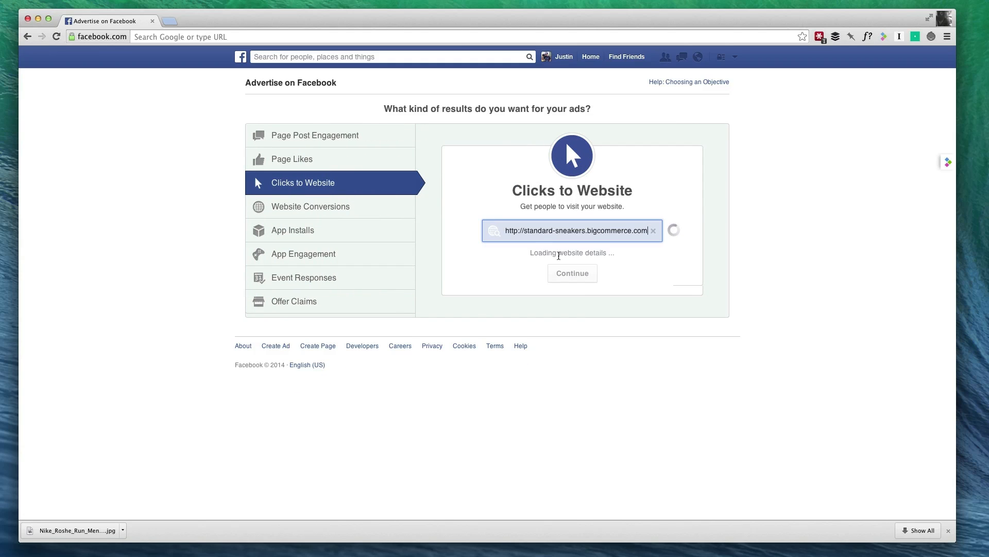
left_click(572, 273)
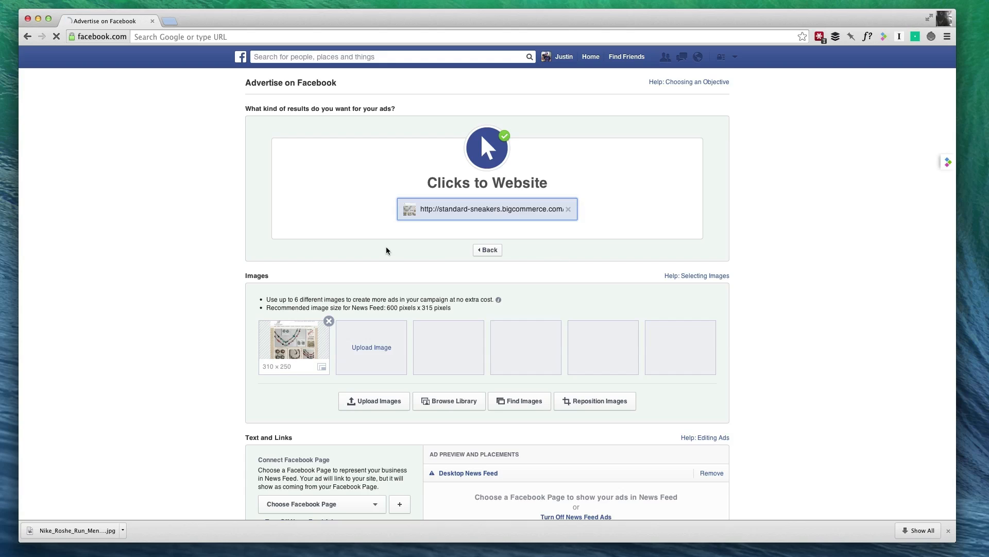
Swap the suggested image for the Nike Roshe Run shoe photo, then scroll to Text and Links
scroll("down", 3)
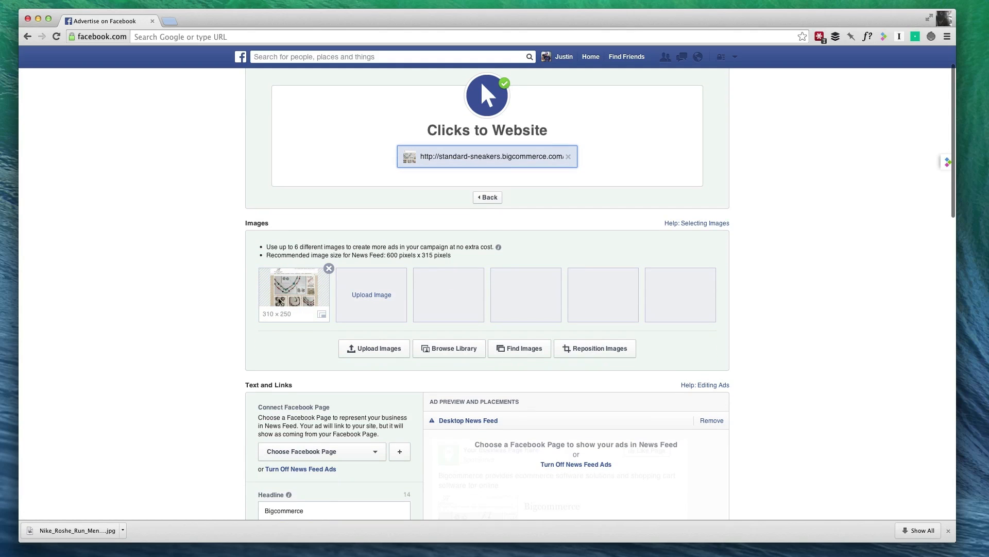
mouse_move(310, 298)
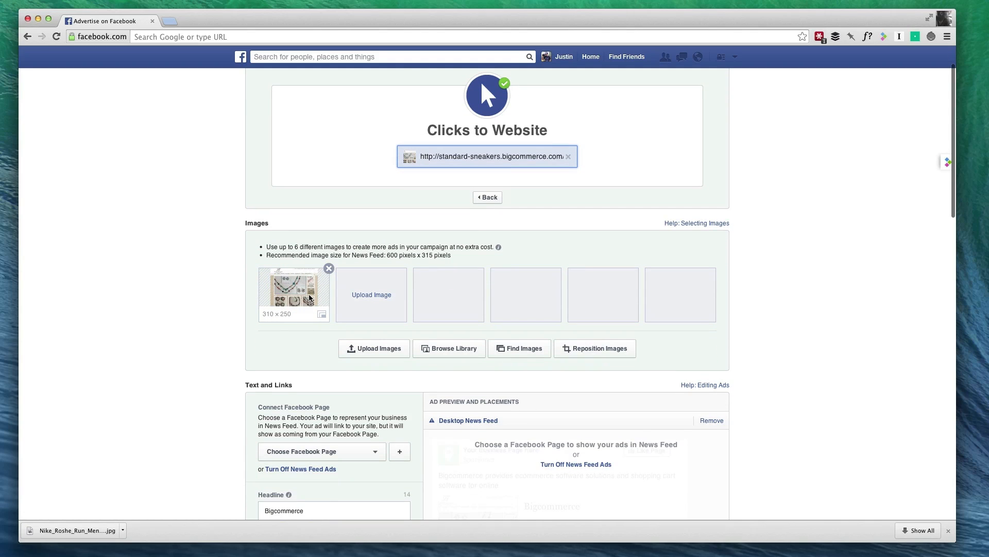
left_click(329, 268)
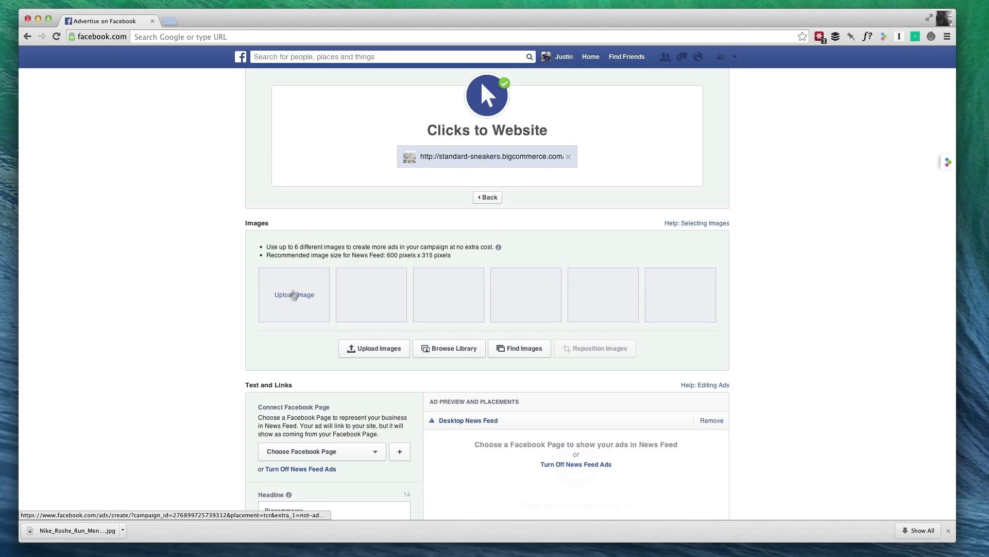
left_click(294, 295)
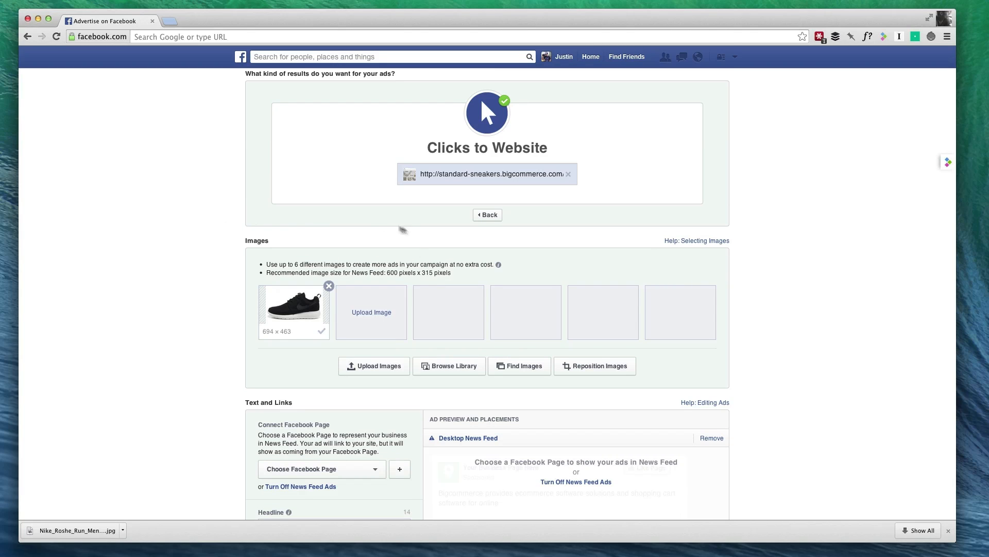
mouse_move(295, 299)
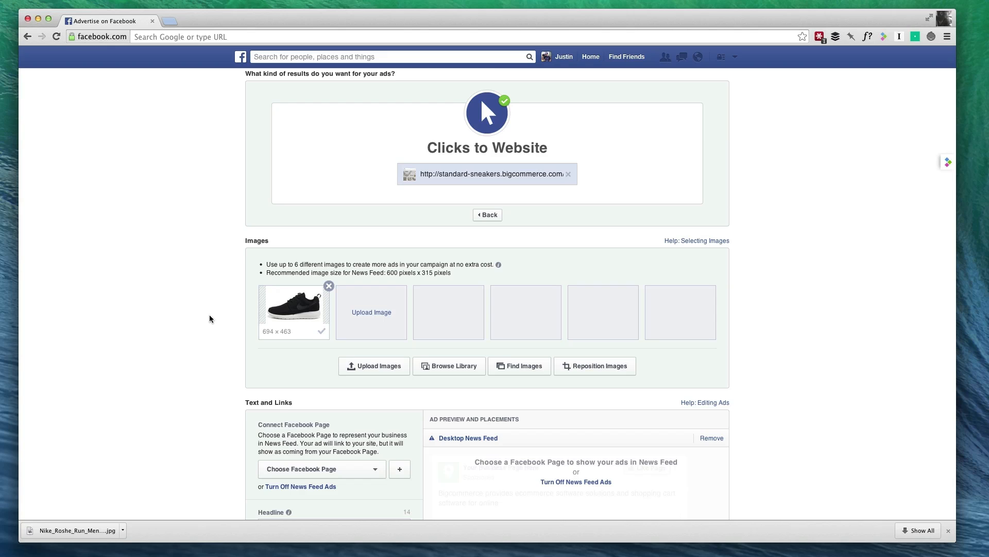
scroll("down", 3)
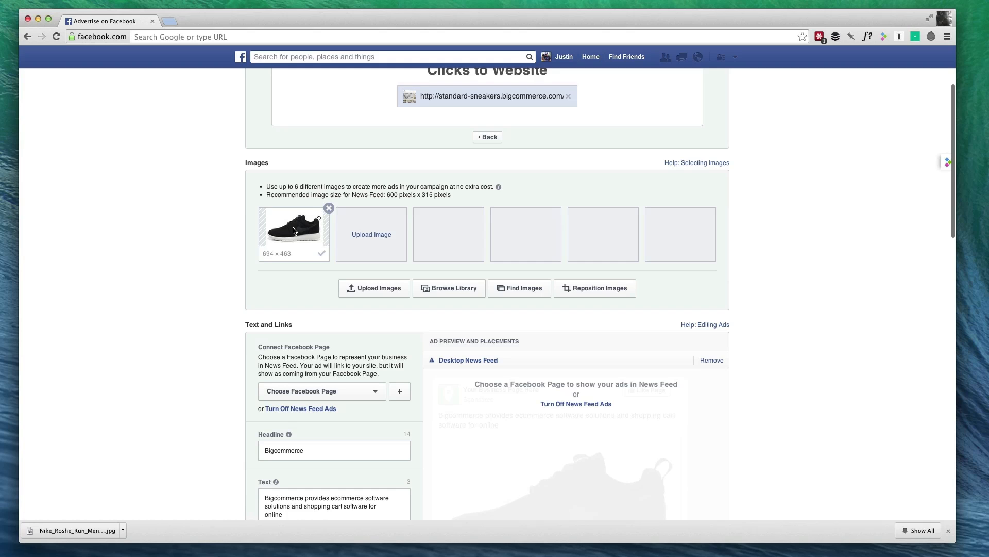
scroll("down", 3)
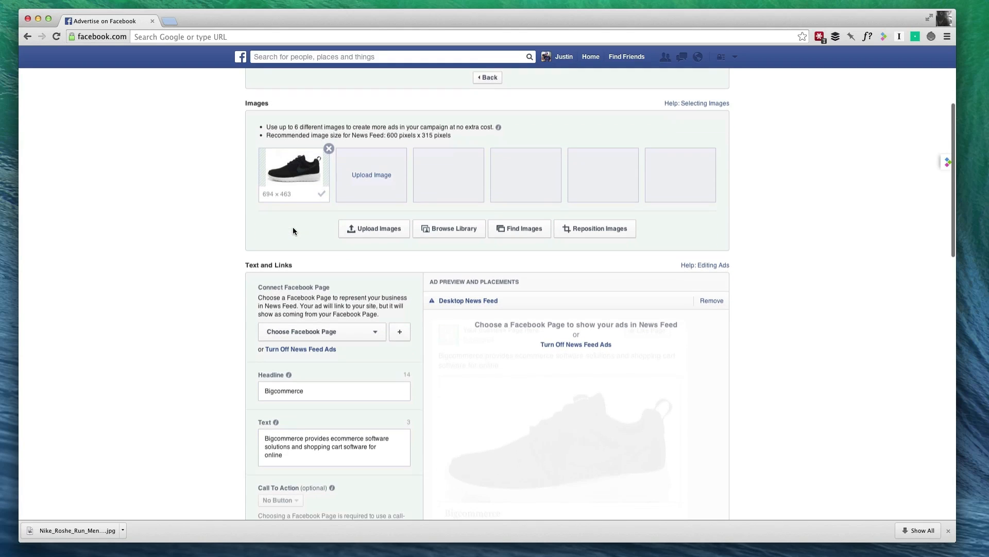
scroll("down", 3)
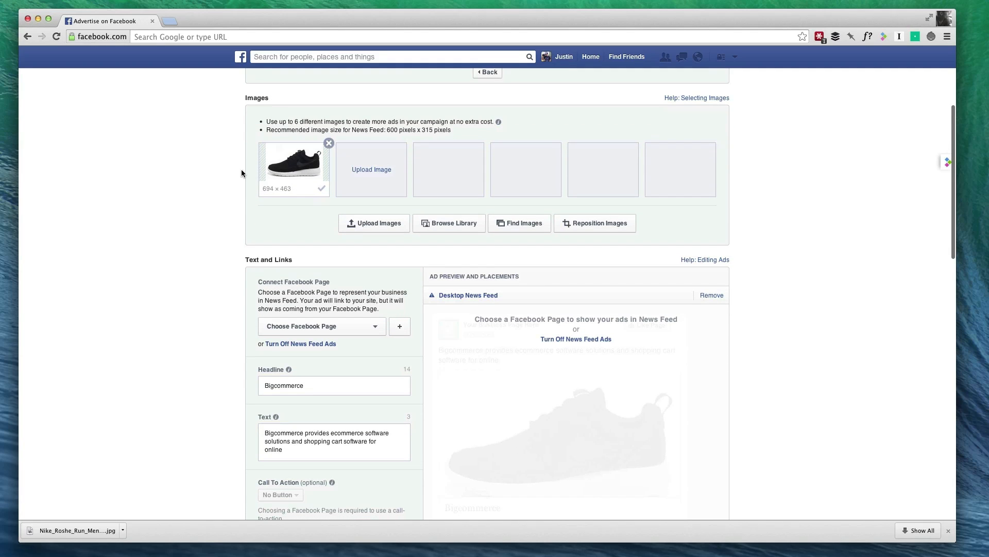
scroll("down", 3)
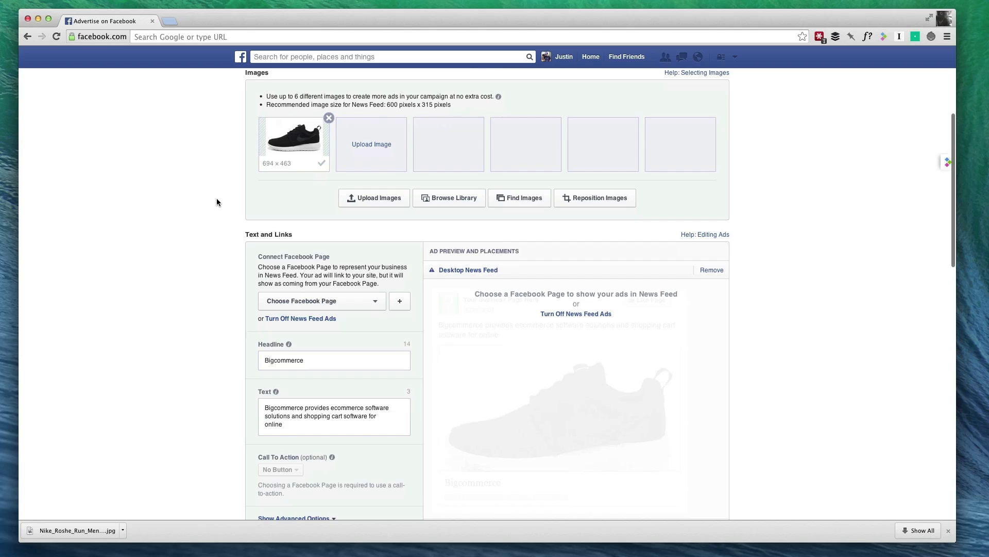
scroll("down", 3)
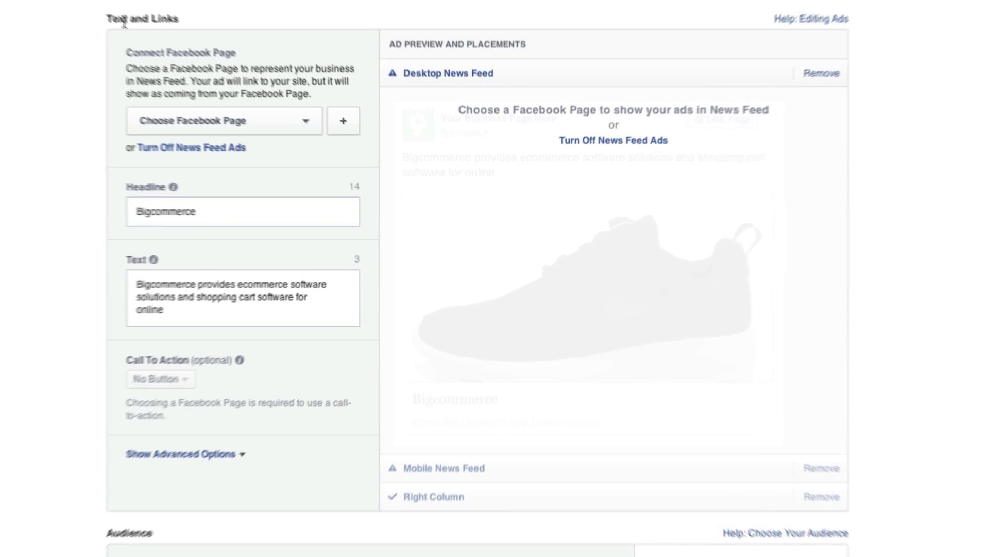
Choose Standard Sneakers as the ad's Facebook Page
left_click(223, 119)
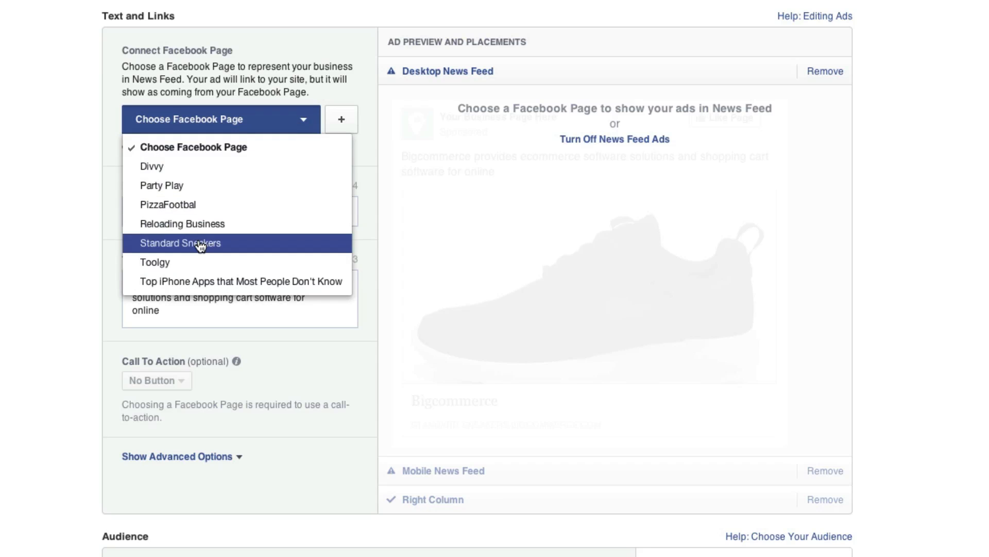
left_click(180, 243)
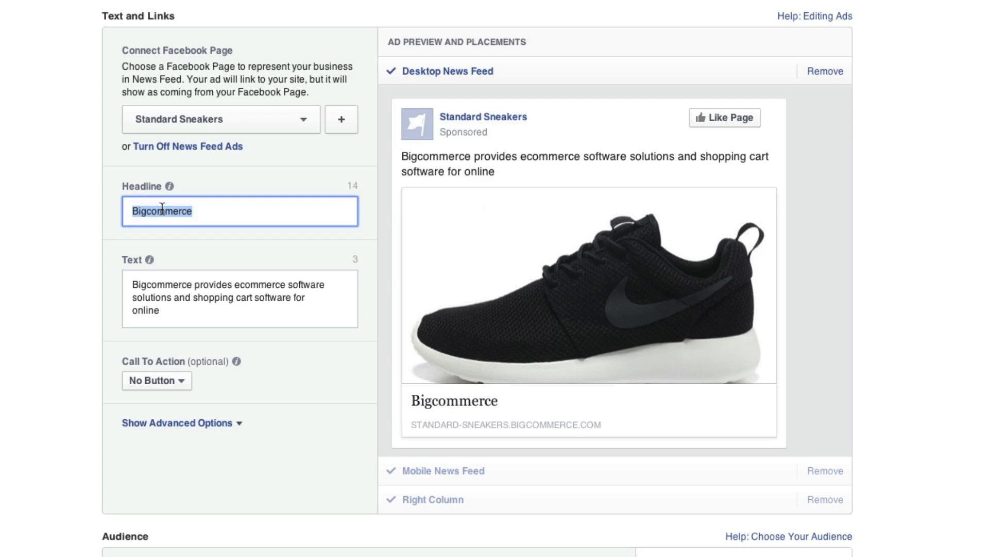
Enter the headline 'Great selection of shoes' and select the word 'shoes'
type("Great selection of shoes")
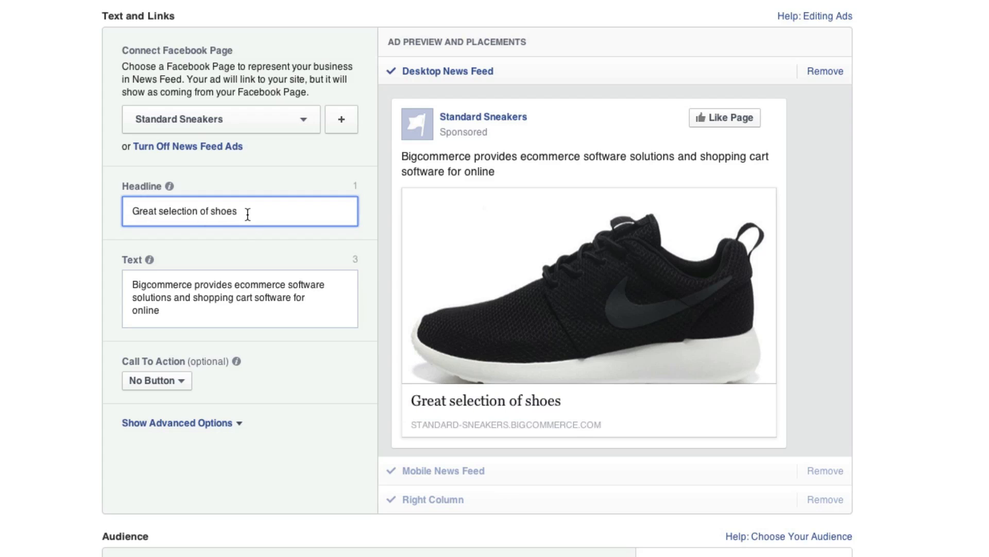
double_click(224, 211)
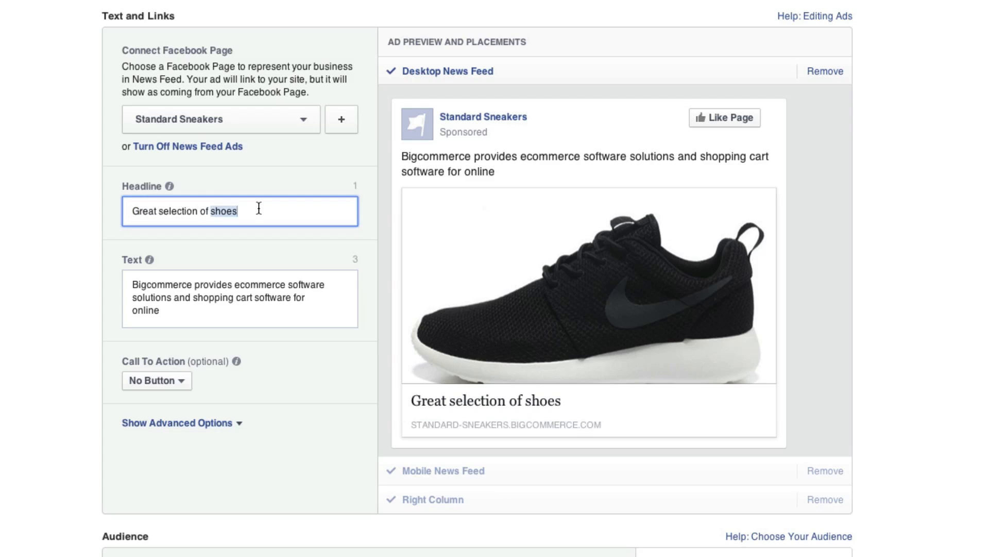
mouse_move(345, 193)
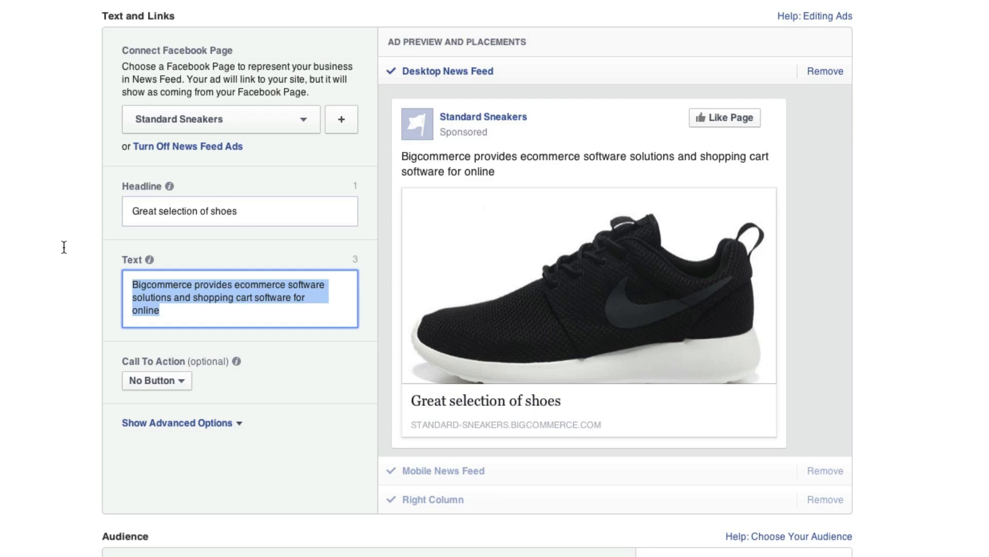
Write '50% OFF all running shoes this weekend!' as ad text and insert 'sale' after '50% OFF'
type("50% OFF all running shoes this weekend!")
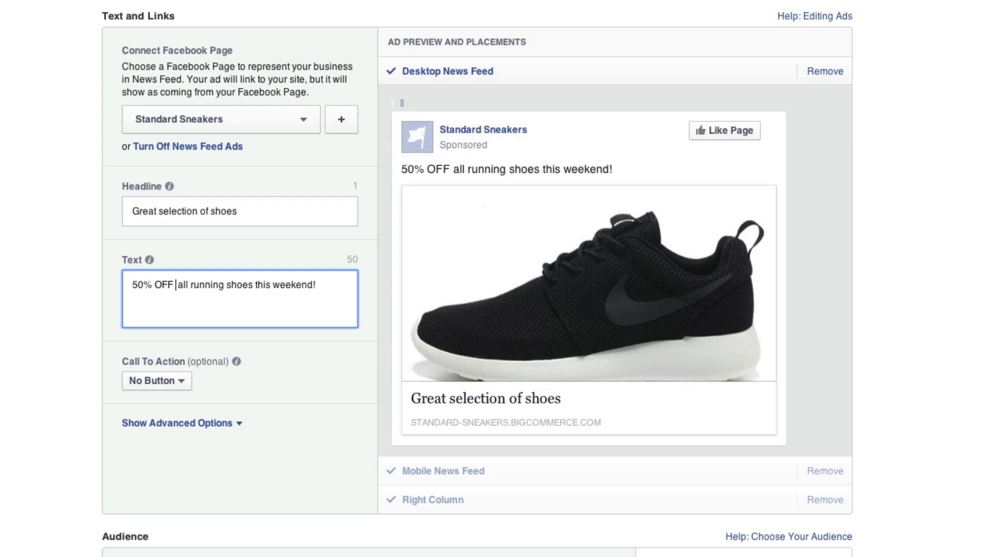
type("sale")
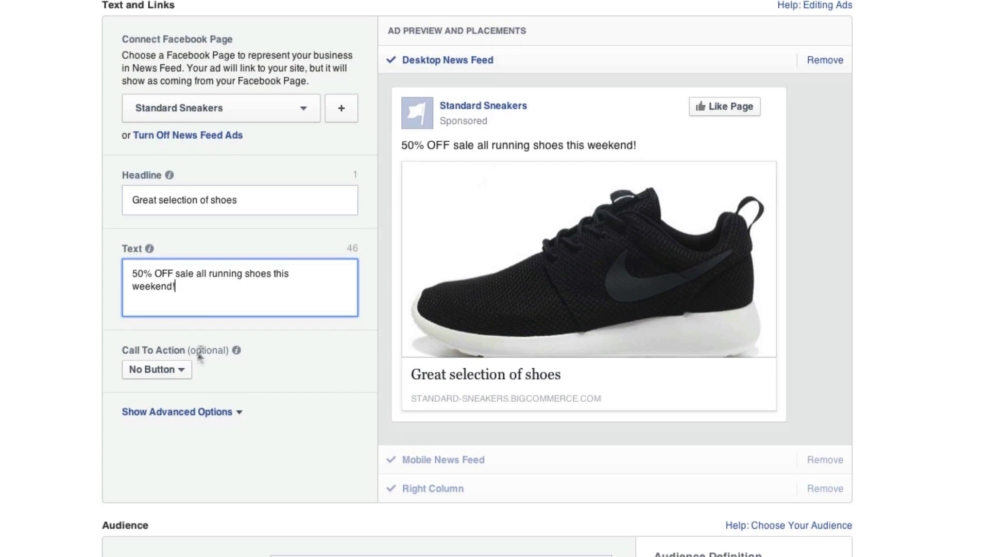
Set the call-to-action button to Shop Now, then reopen the call-to-action list
left_click(156, 369)
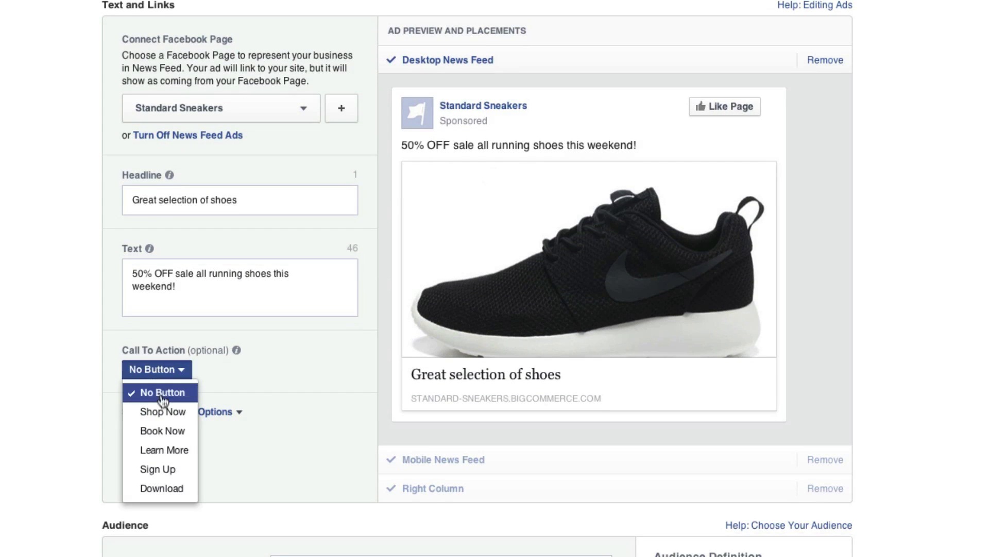
left_click(162, 411)
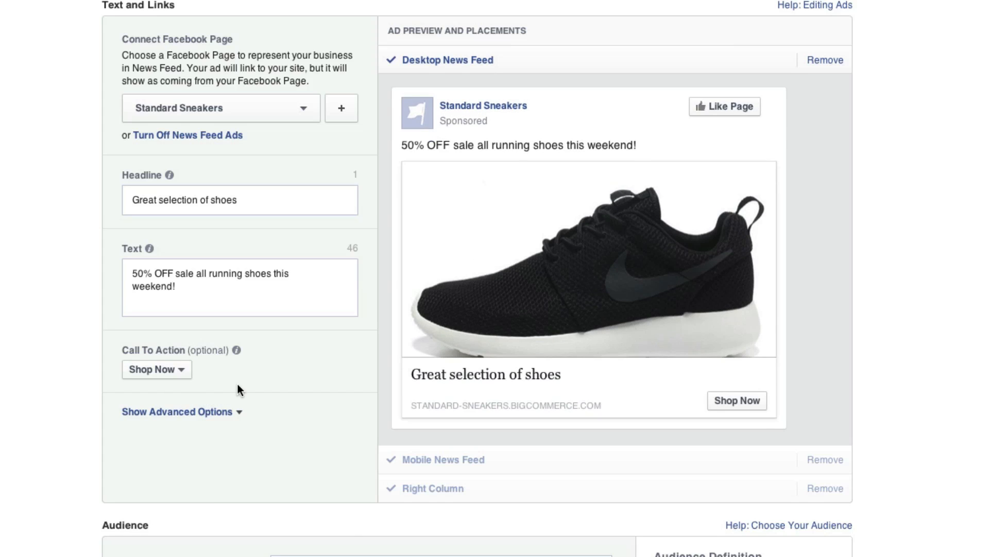
mouse_move(740, 410)
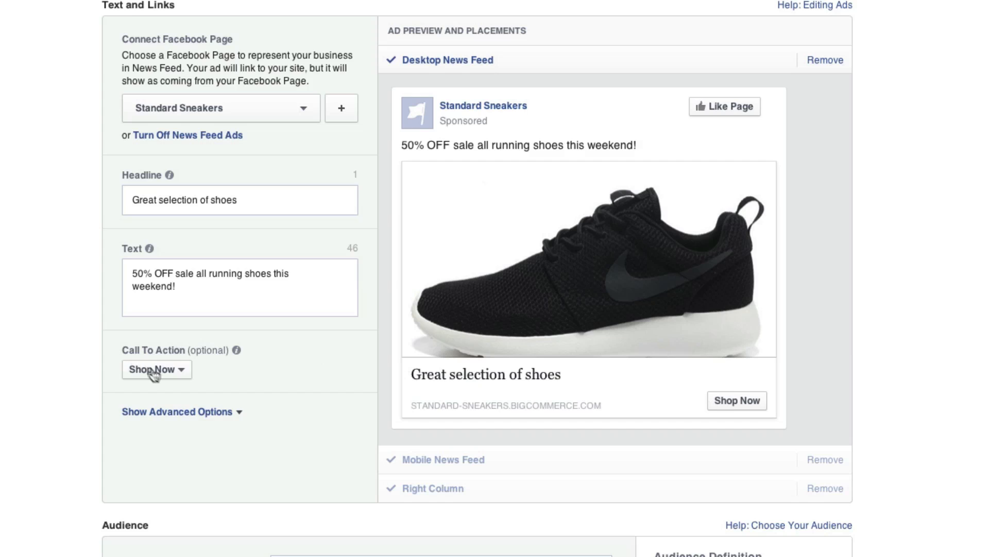
left_click(156, 369)
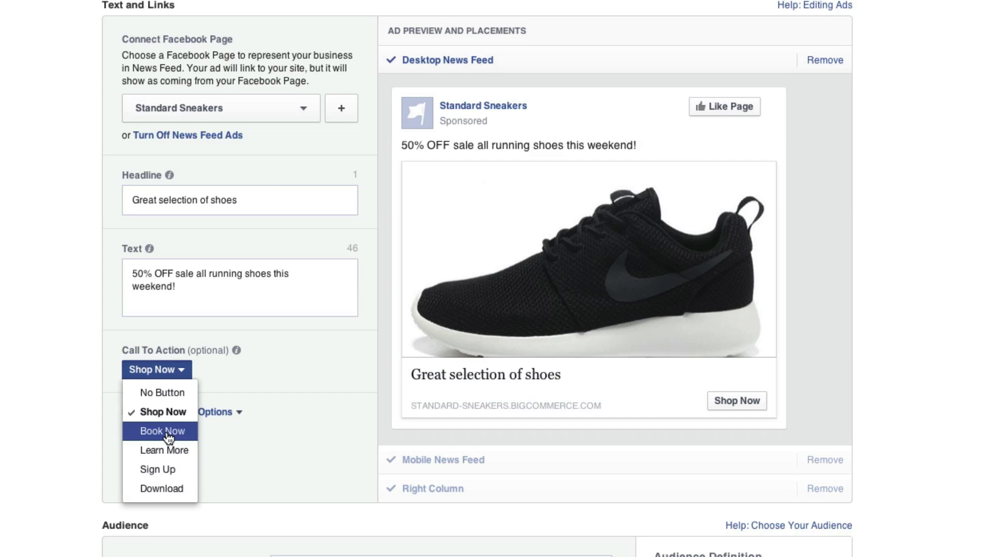
mouse_move(149, 416)
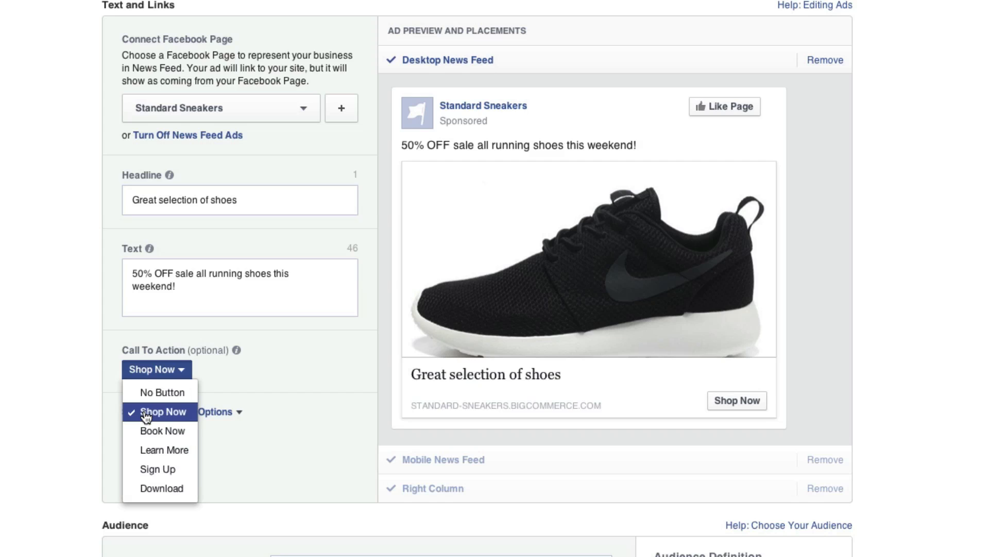
left_click(158, 412)
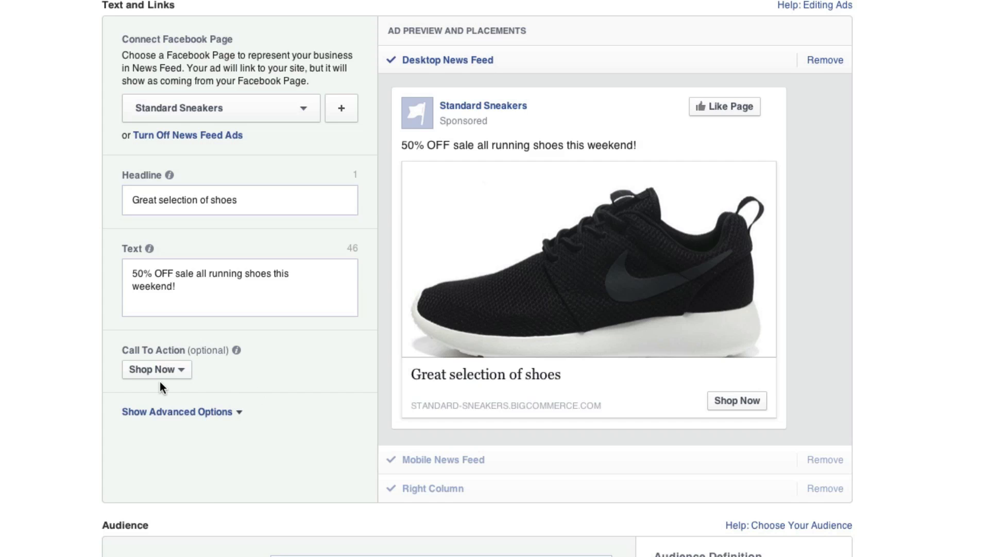
mouse_move(408, 54)
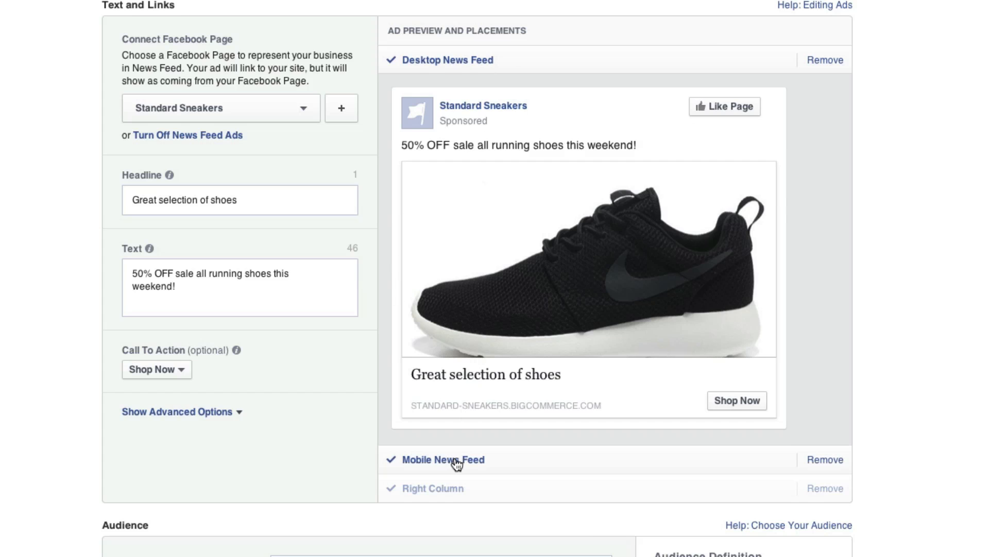
left_click(452, 460)
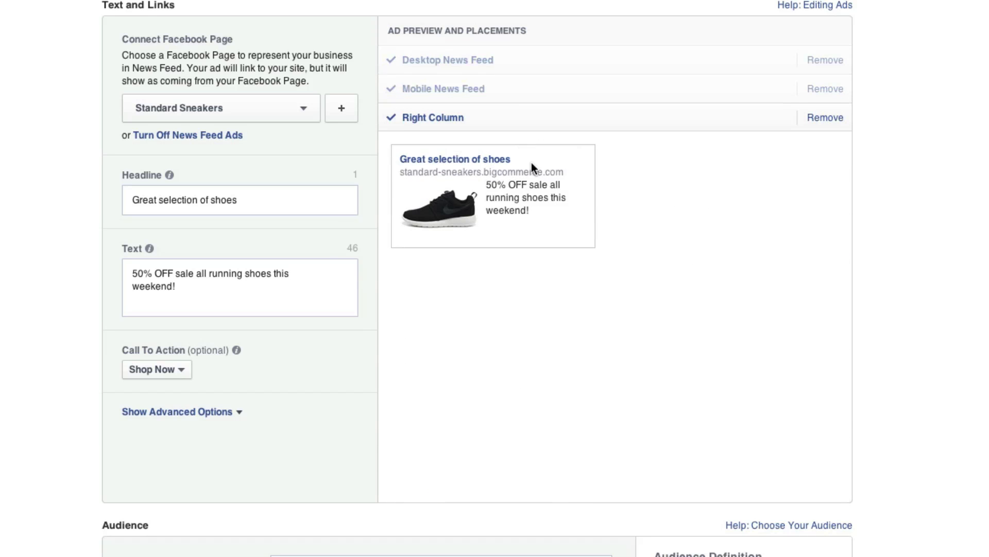
left_click(467, 60)
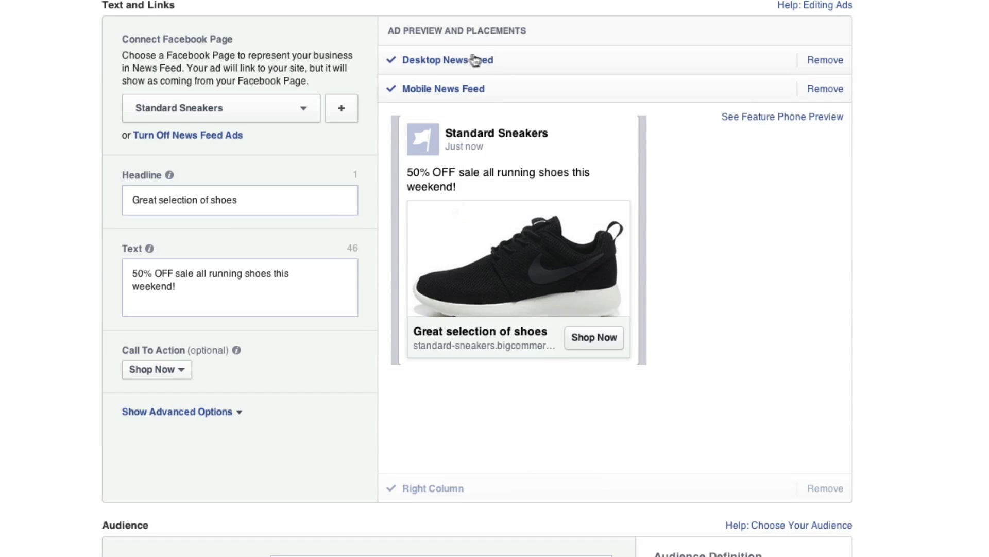
left_click(445, 60)
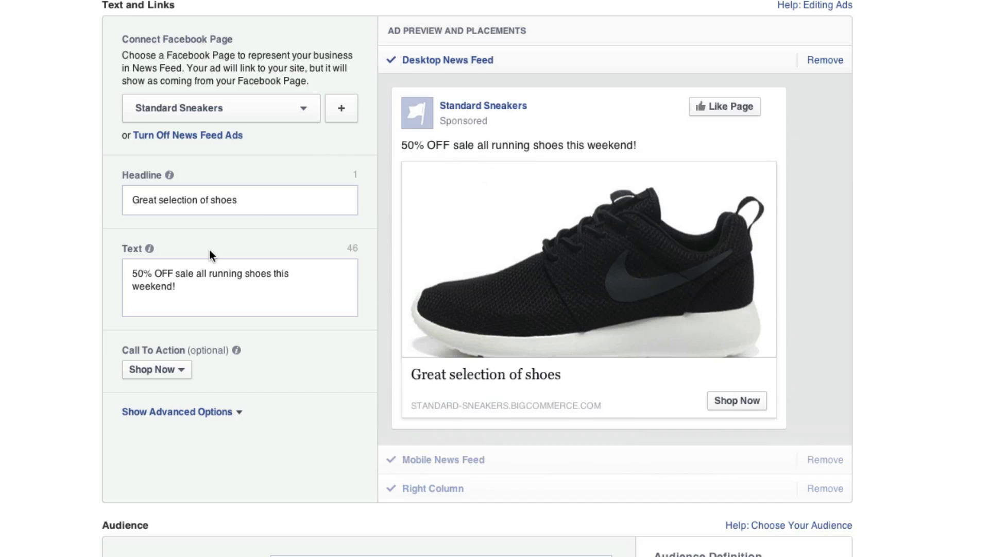
scroll("down", 3)
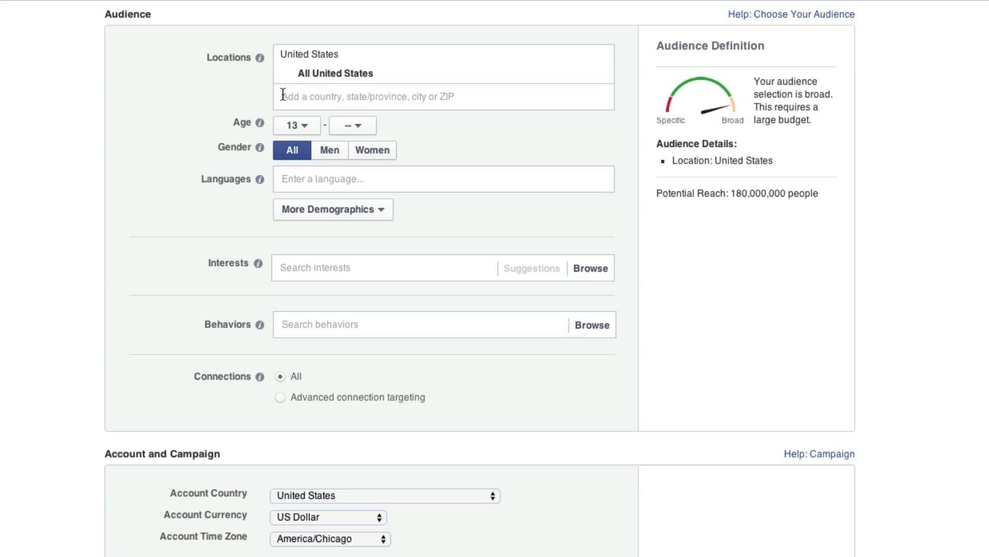
Set the audience age range to 18–35 and add English (US) as the language
left_click(296, 125)
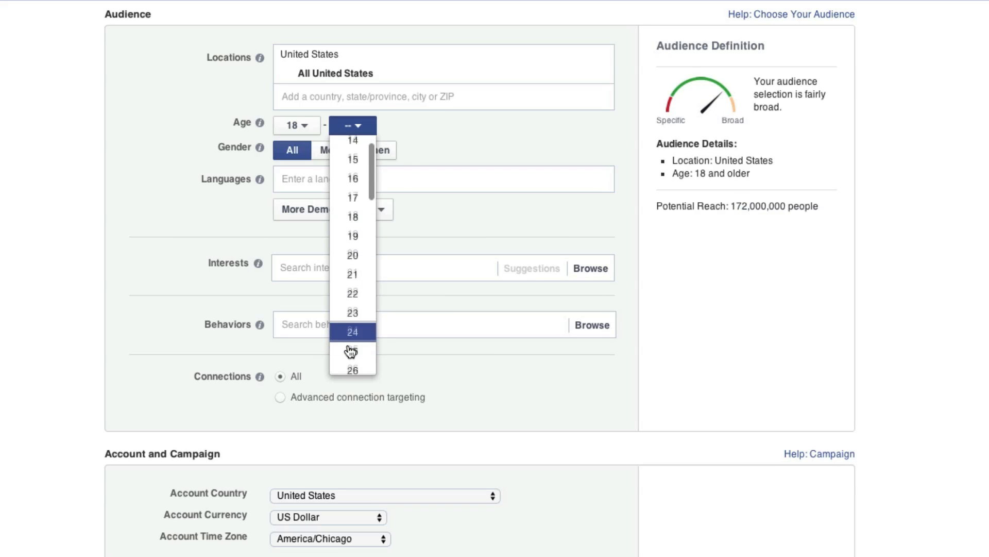
scroll("down", 3)
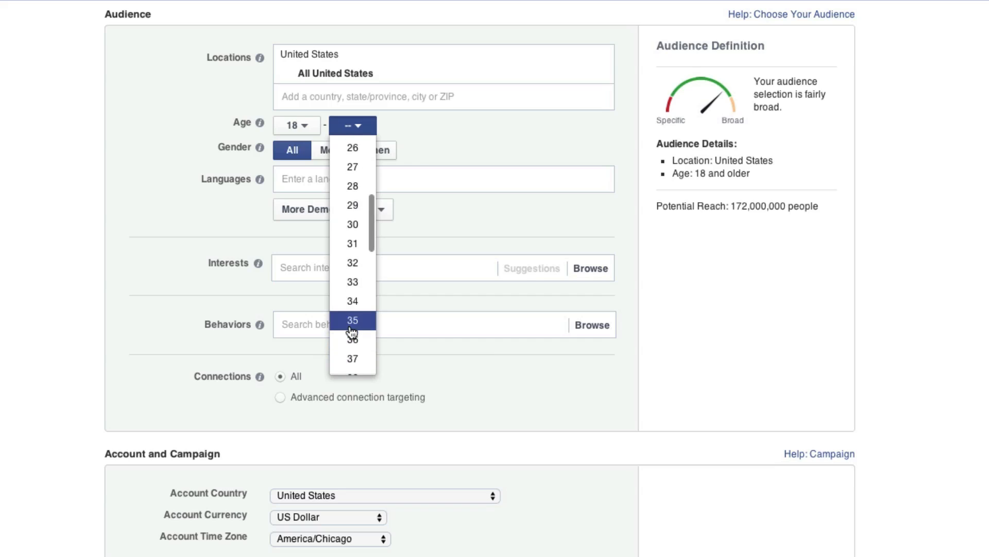
left_click(353, 320)
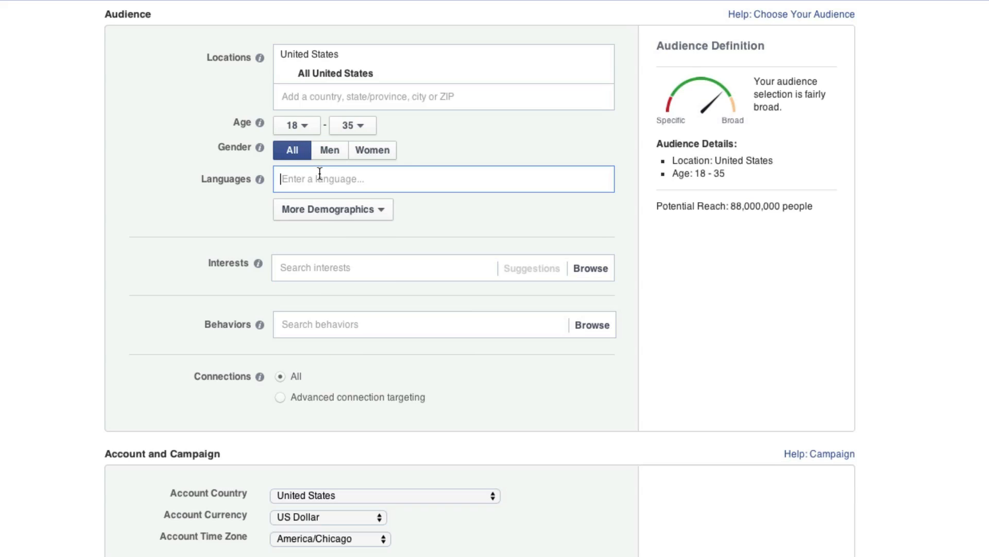
type("Engli")
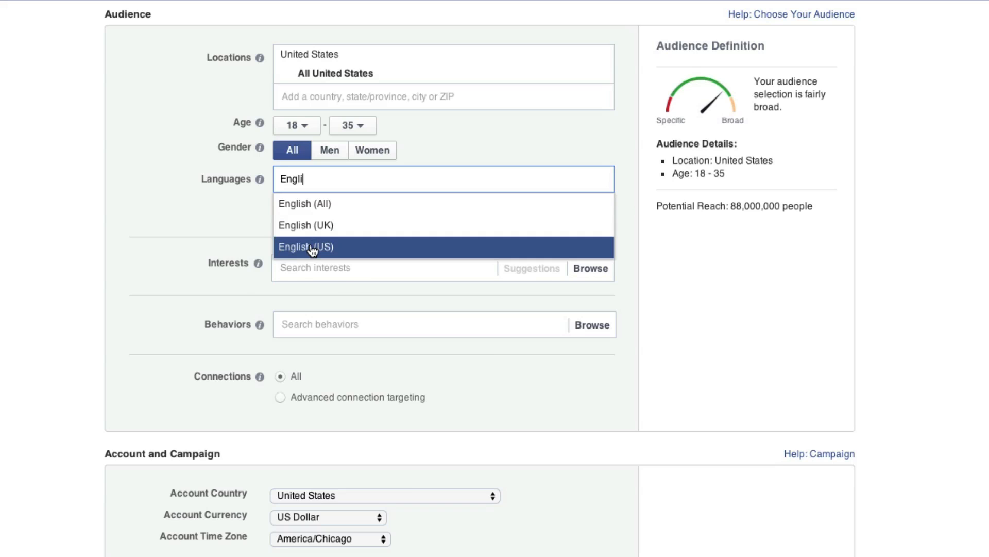
left_click(306, 247)
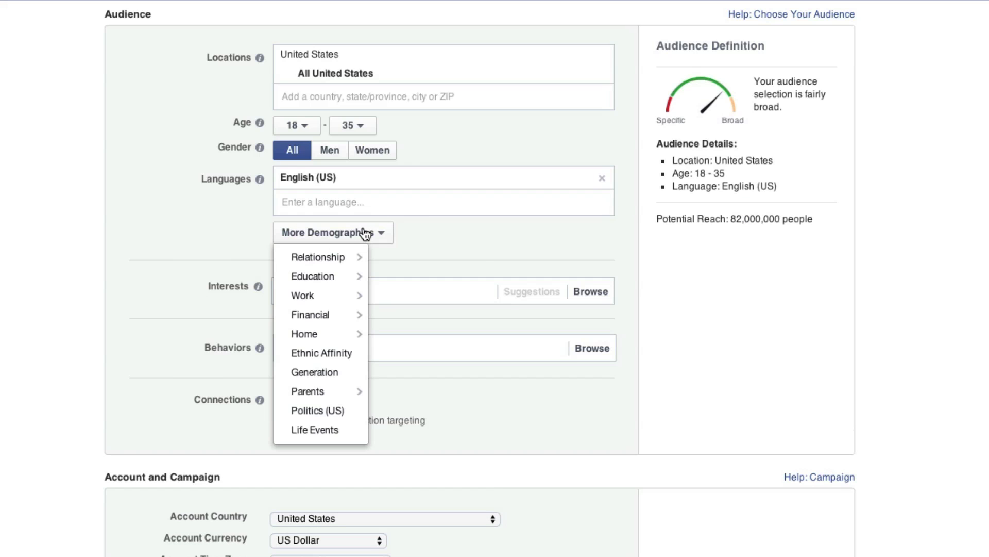
mouse_move(328, 420)
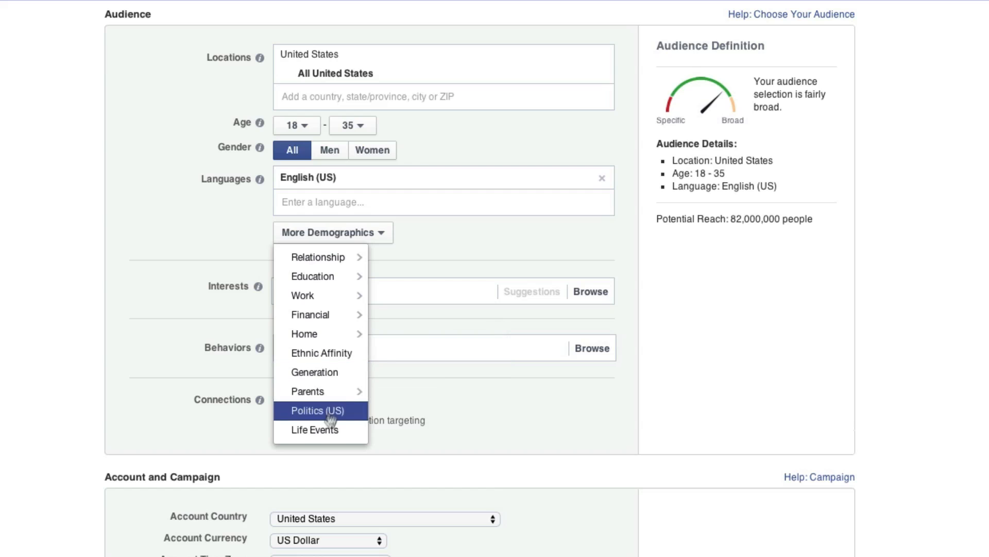
mouse_move(327, 257)
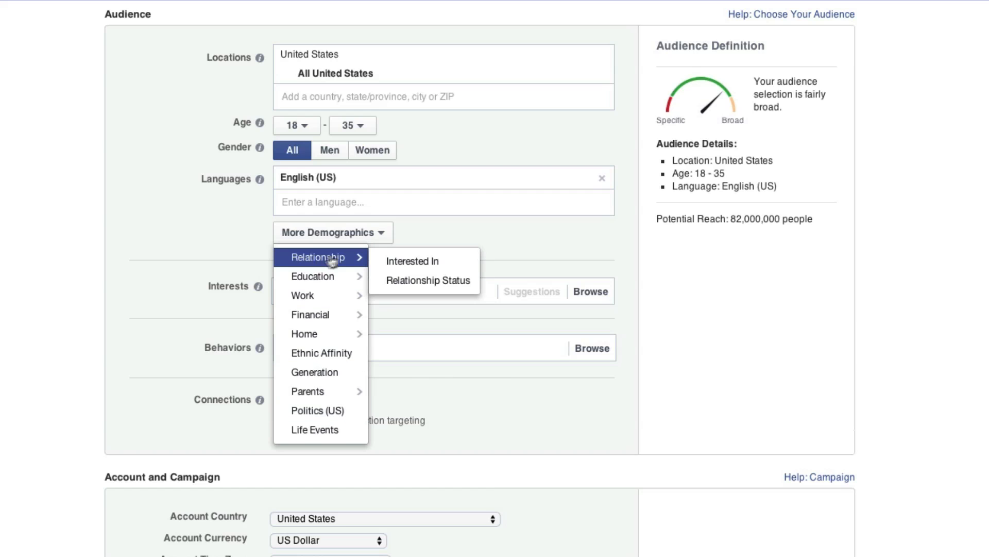
Add and then remove a Relationship Status filter, and reopen More Demographics
left_click(423, 281)
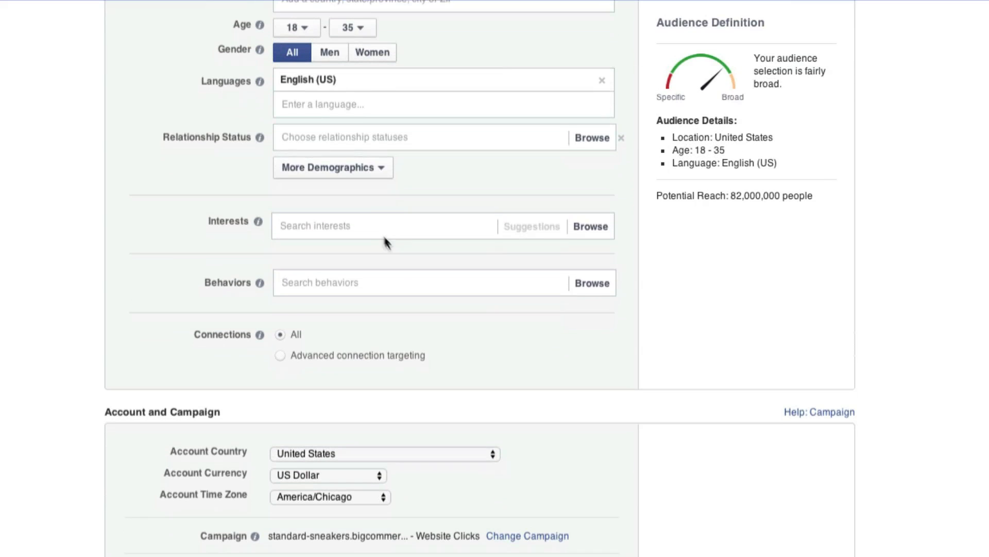
left_click(409, 137)
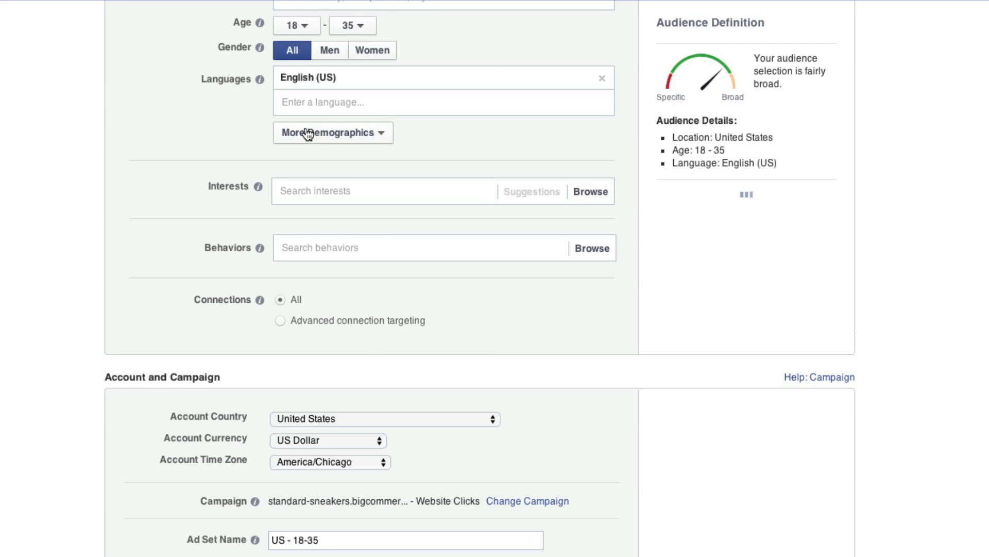
left_click(333, 133)
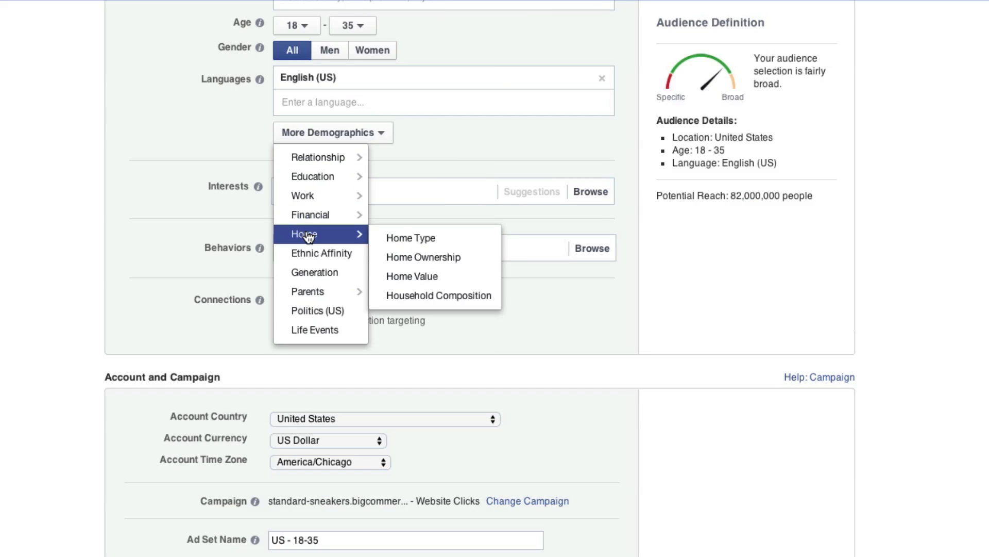
mouse_move(309, 311)
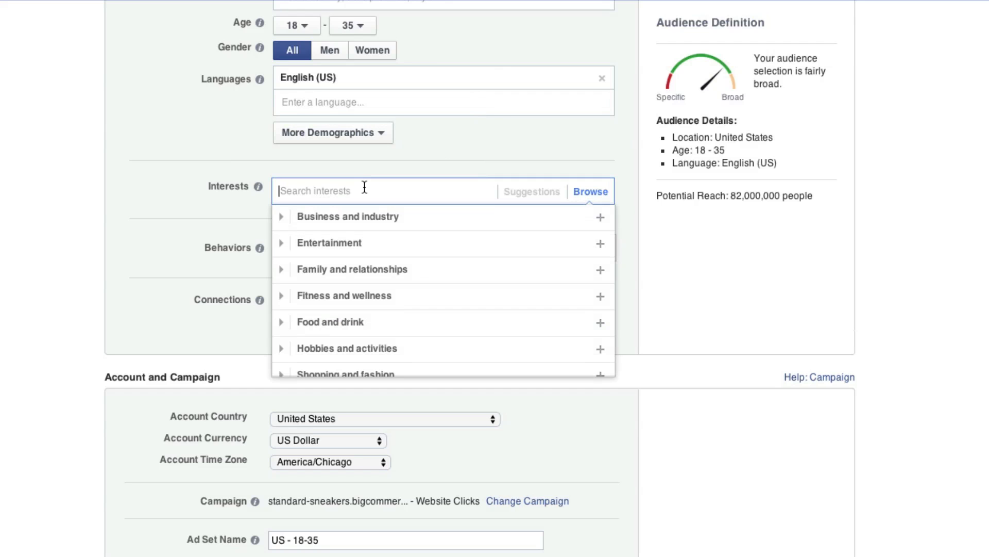
mouse_move(376, 190)
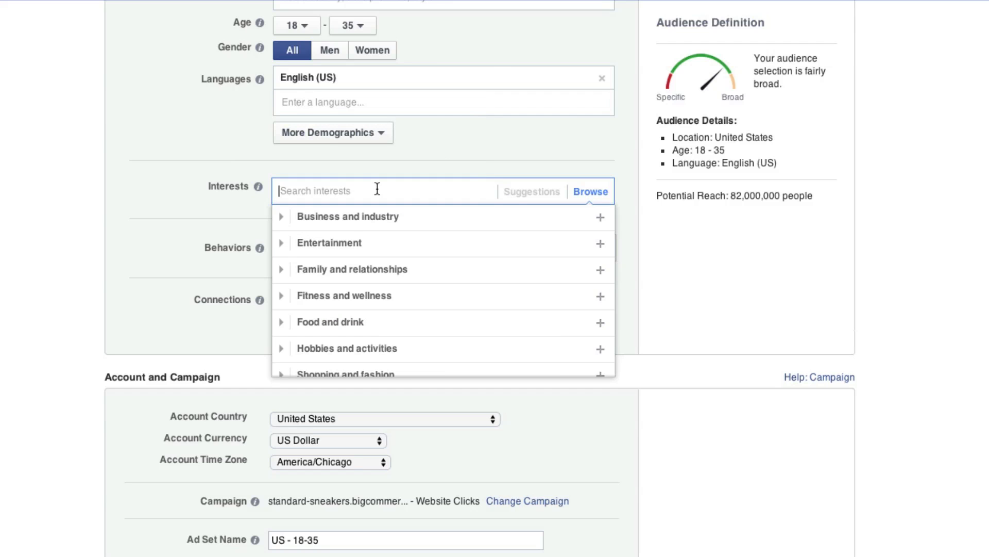
Add Shoes as an interest and type 'Running' into the Interests field
type("Shoes")
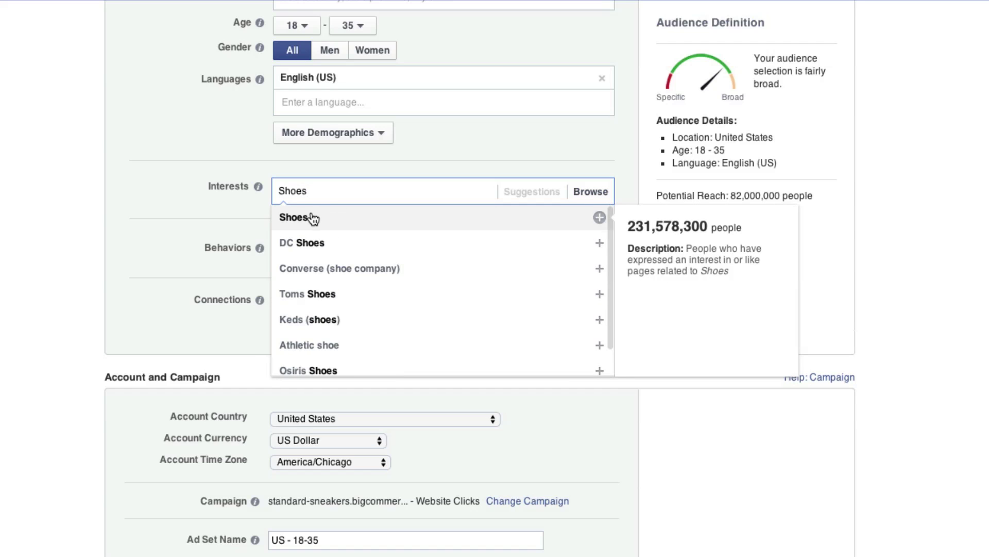
left_click(295, 217)
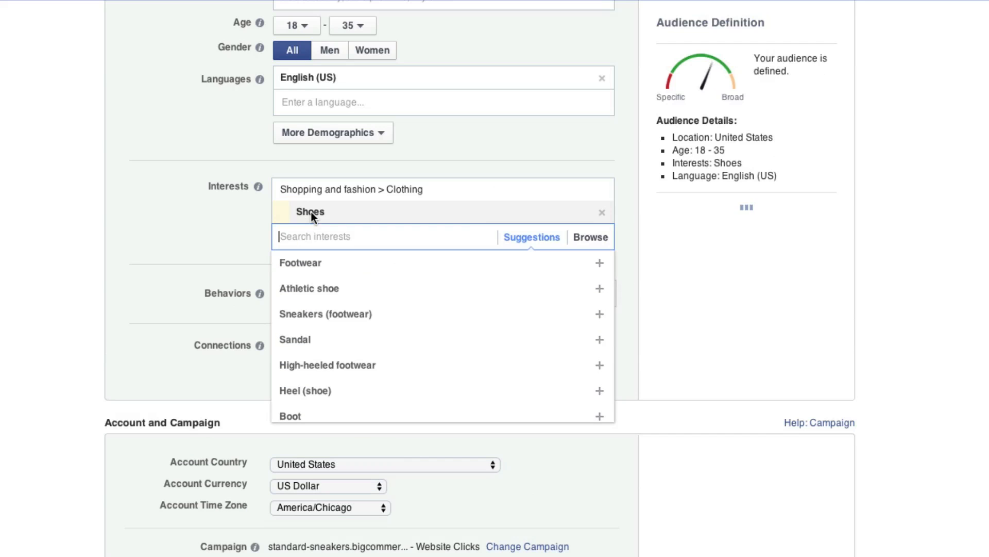
type("R")
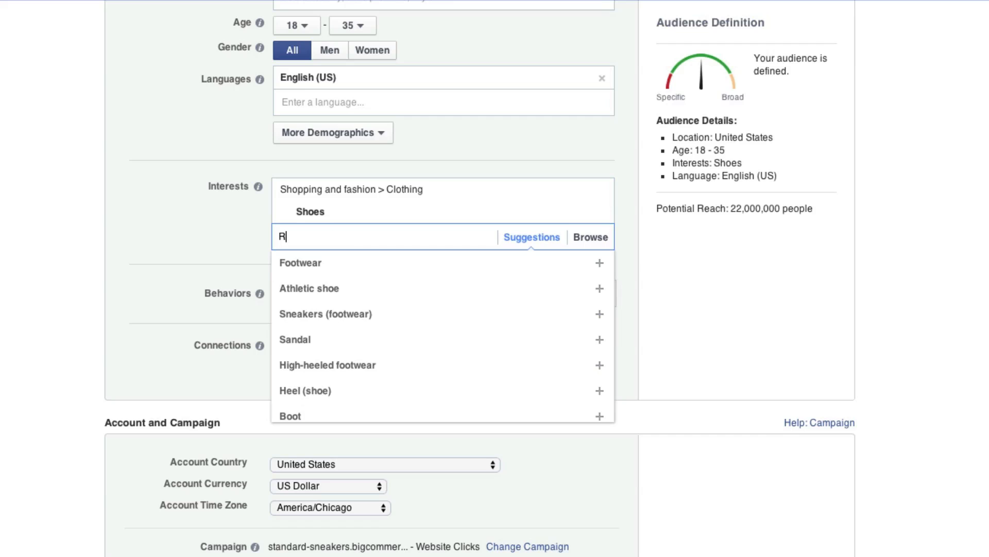
type("unnin")
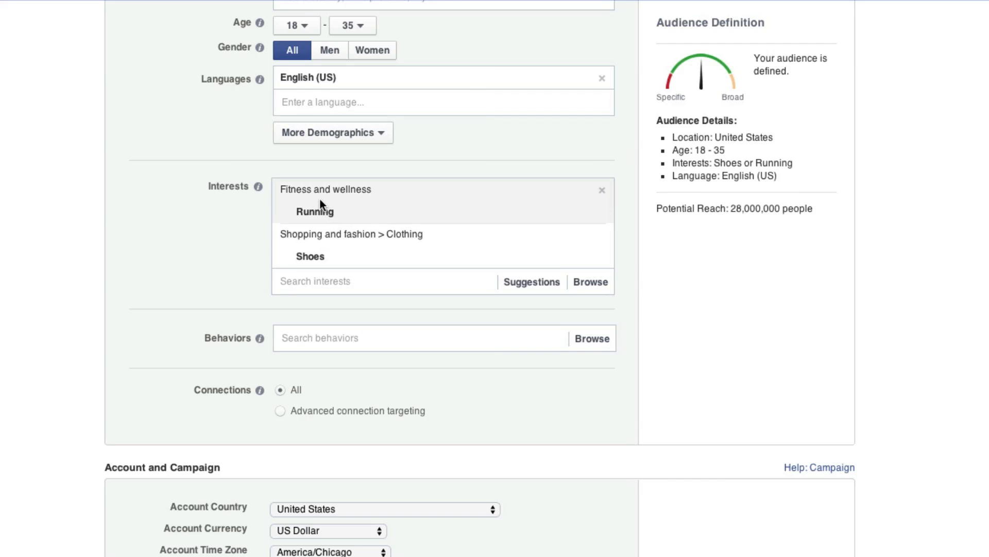
mouse_move(330, 211)
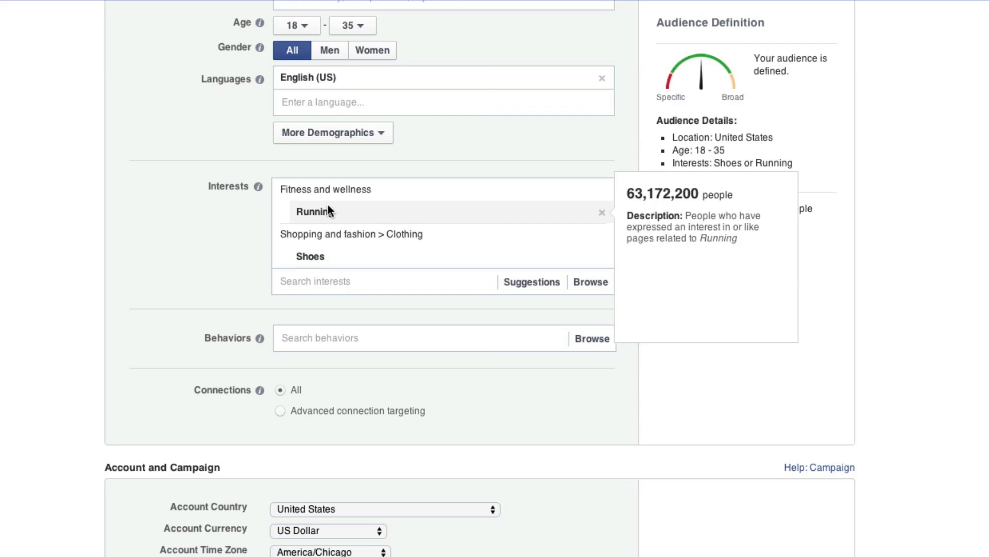
mouse_move(140, 258)
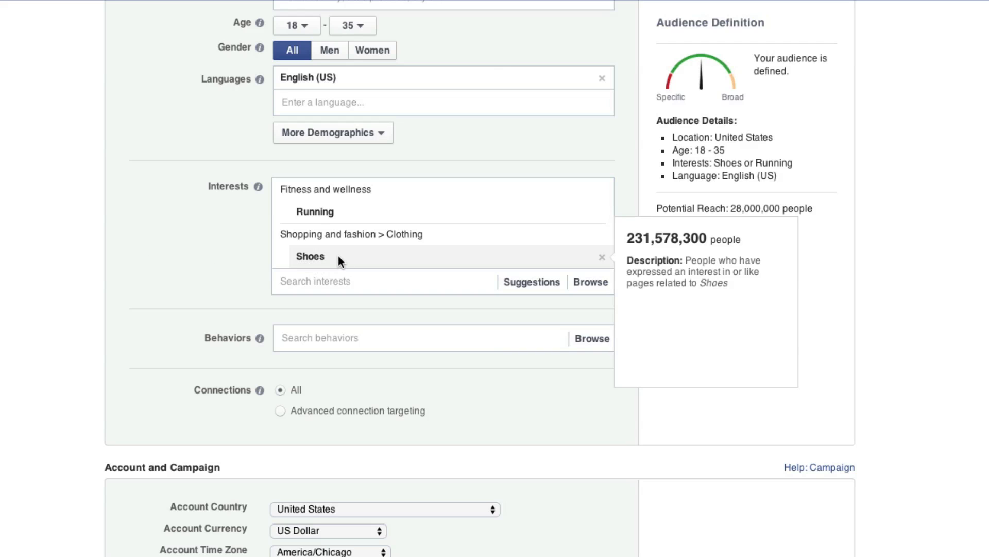
mouse_move(124, 231)
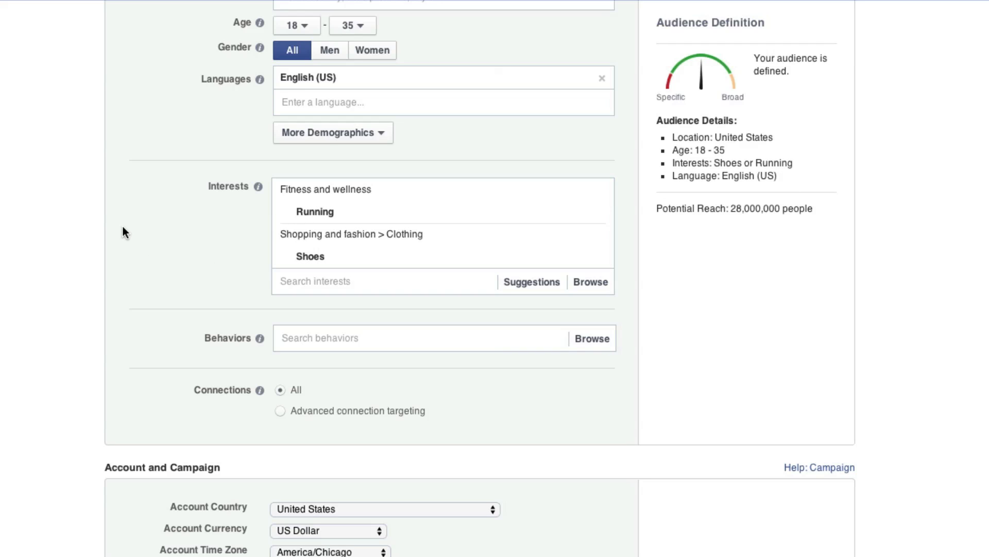
mouse_move(318, 331)
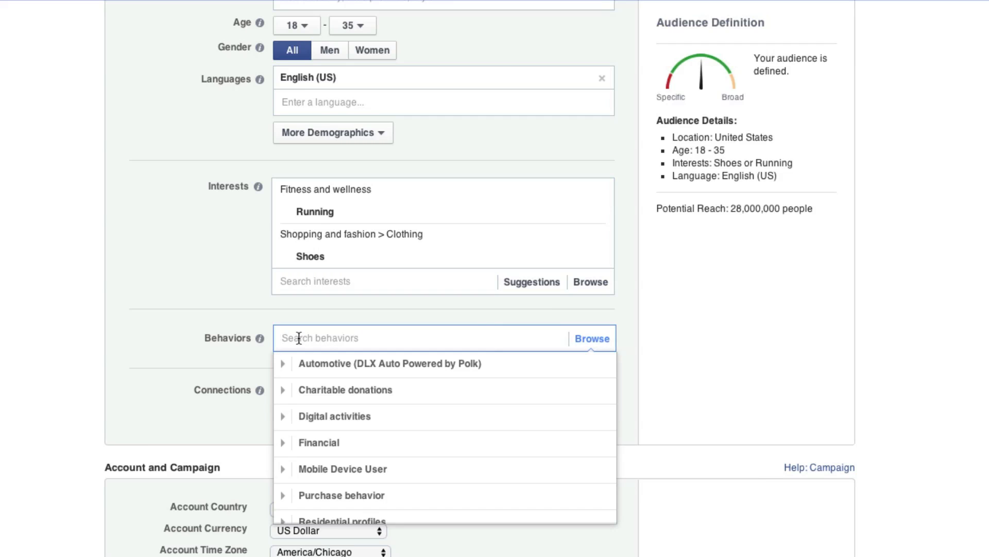
Add Vitamins and supplements and Shoes purchase behaviors, searching 'running' and 'shoe'
scroll("down", 3)
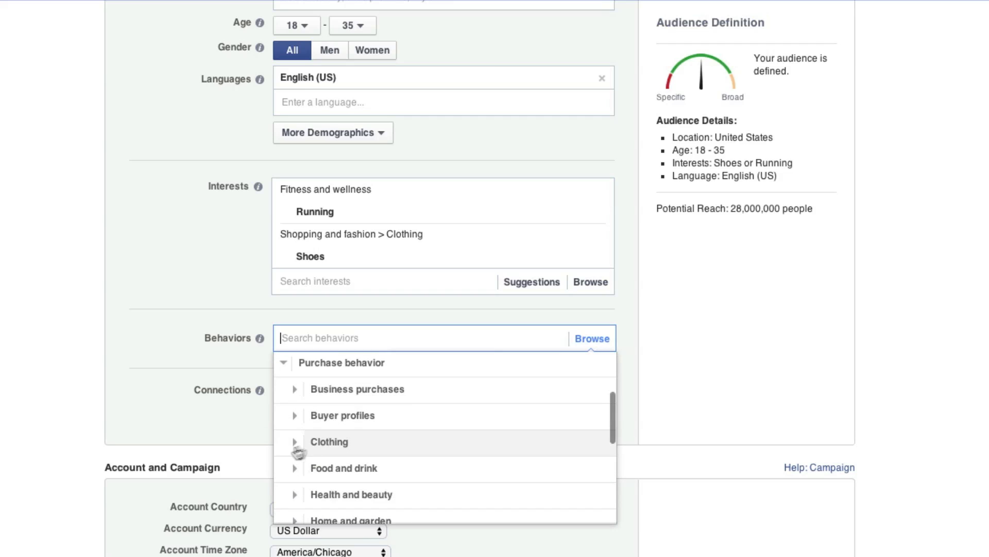
mouse_move(291, 494)
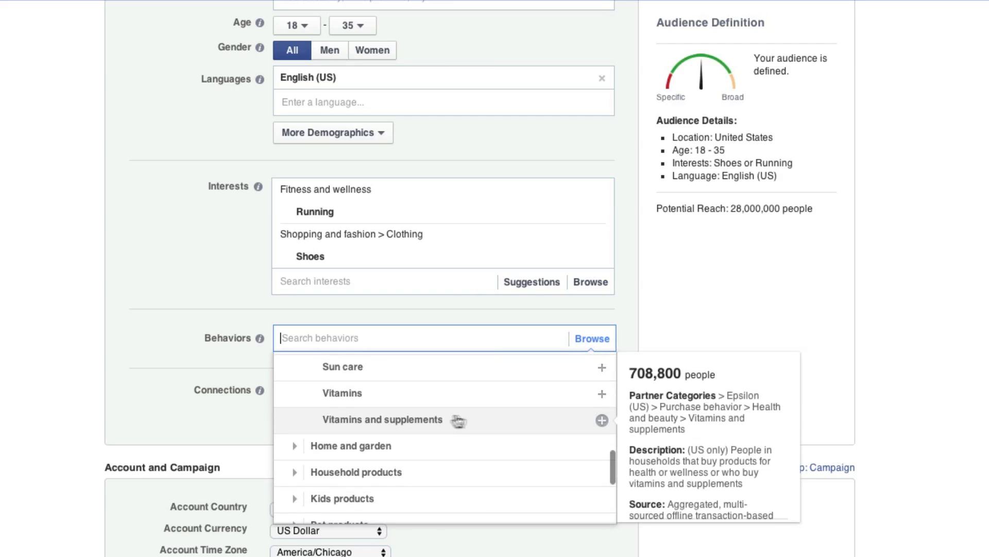
left_click(602, 420)
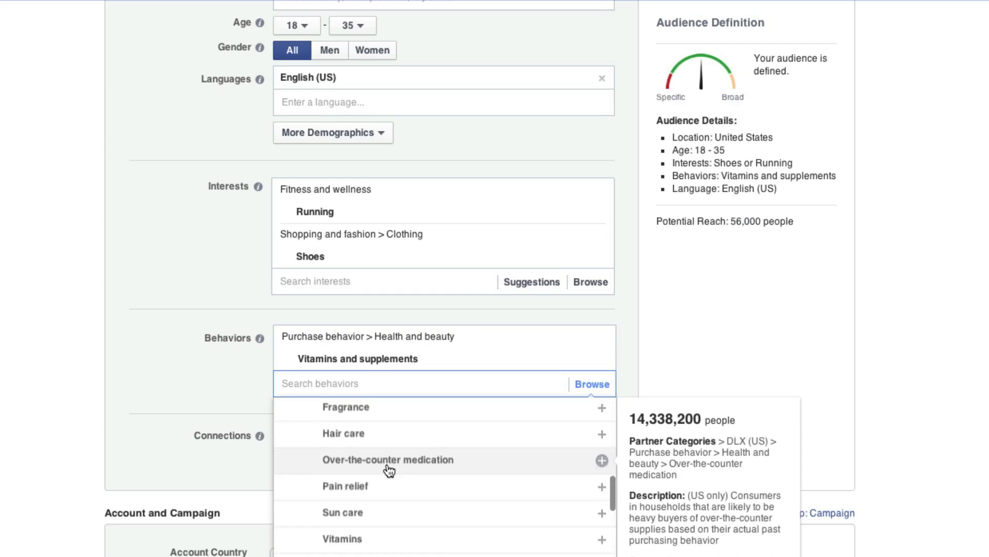
type("running")
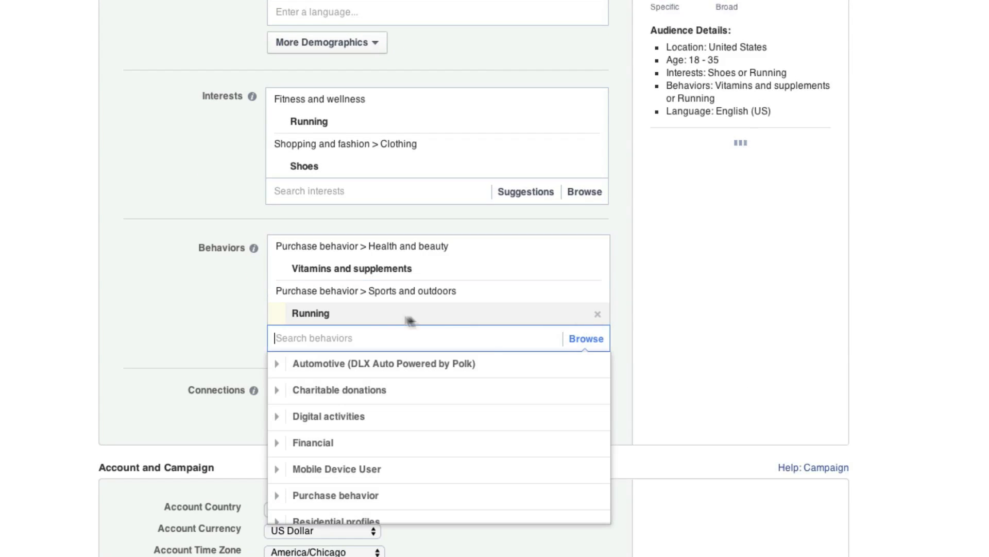
type("shoe")
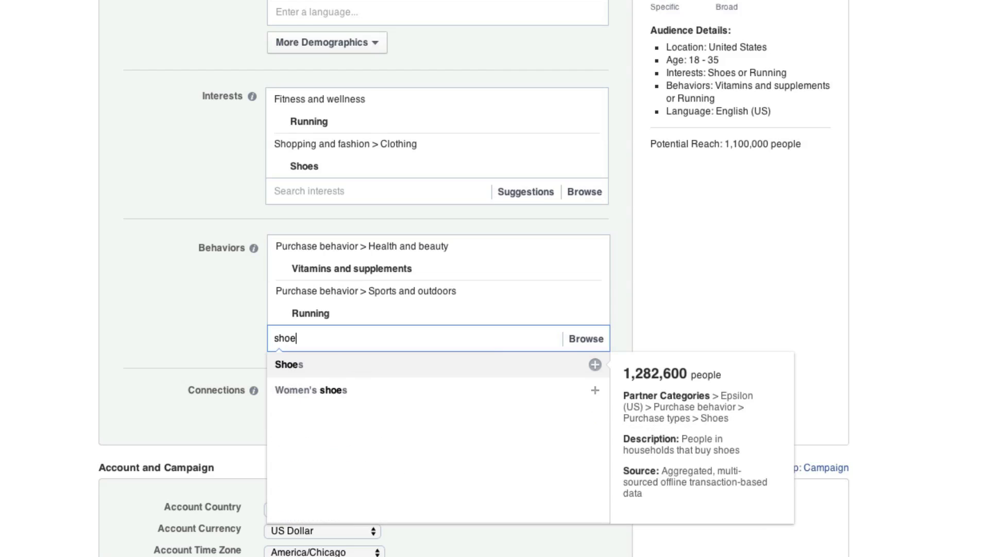
mouse_move(595, 365)
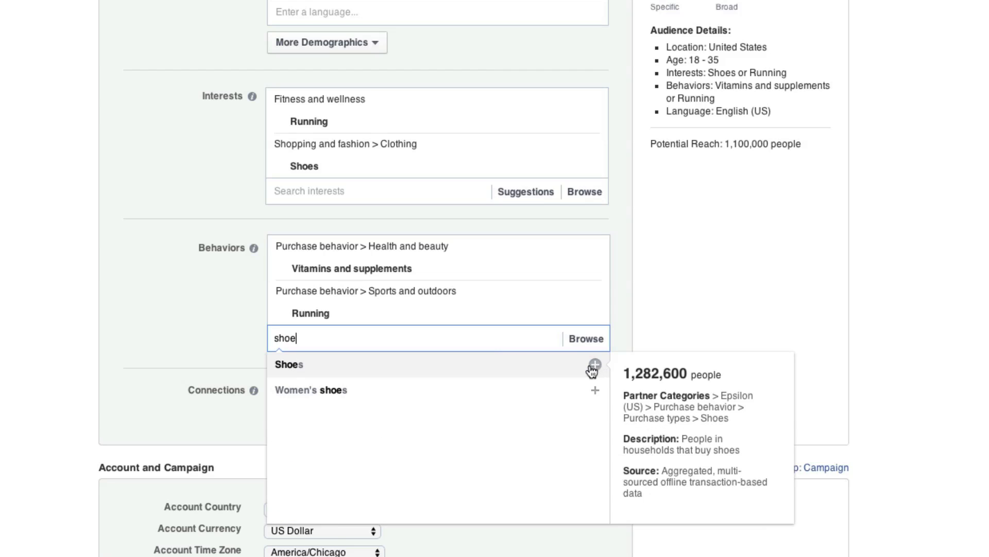
left_click(595, 367)
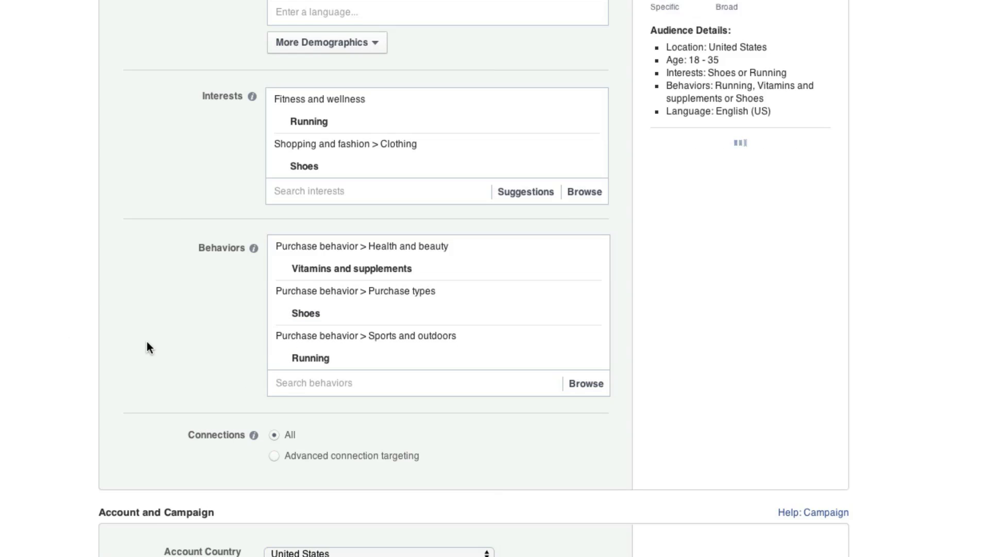
scroll("up", 3)
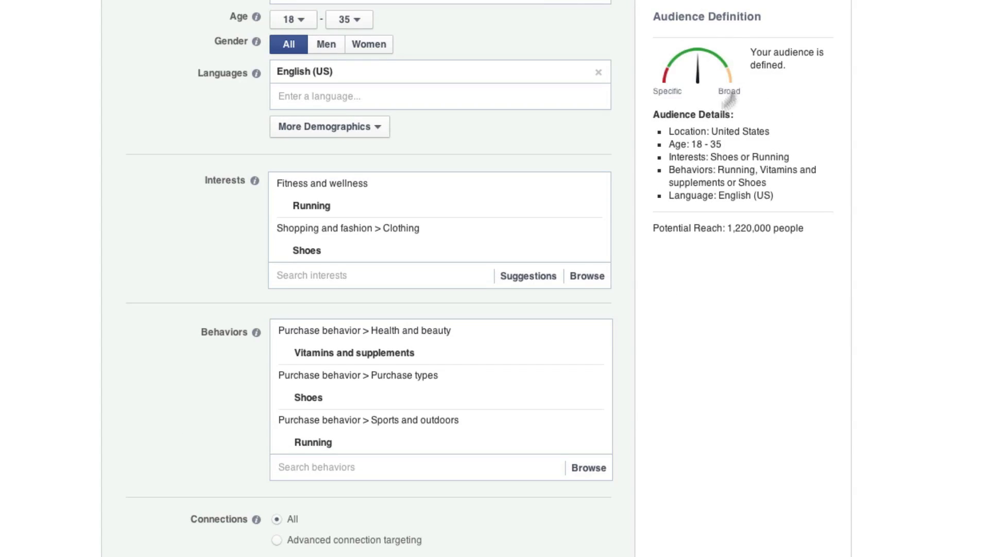
mouse_move(691, 88)
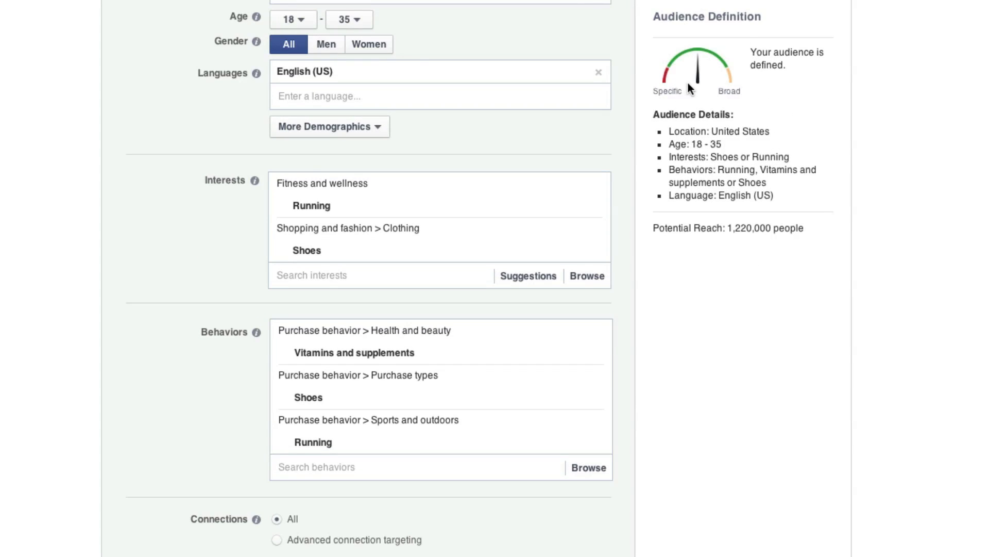
mouse_move(677, 96)
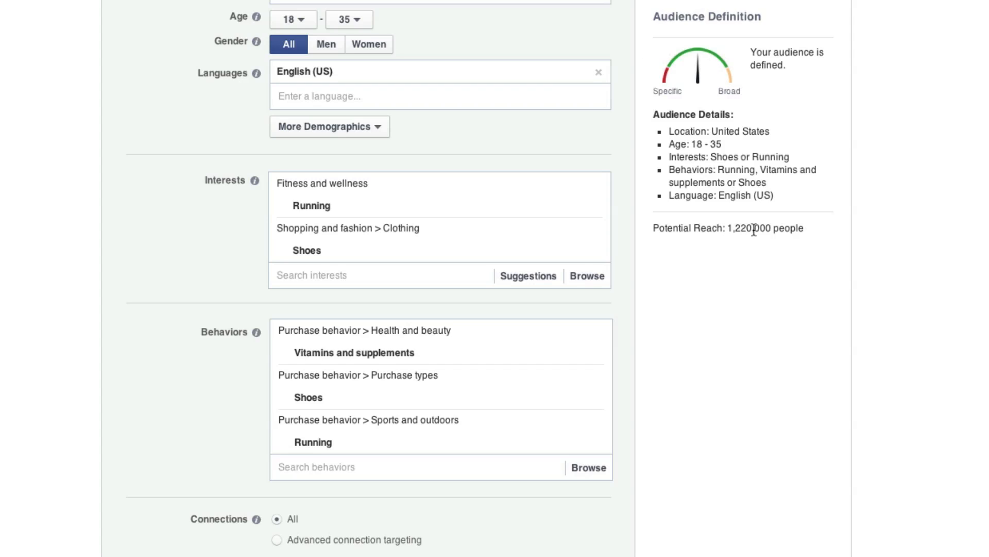
mouse_move(732, 231)
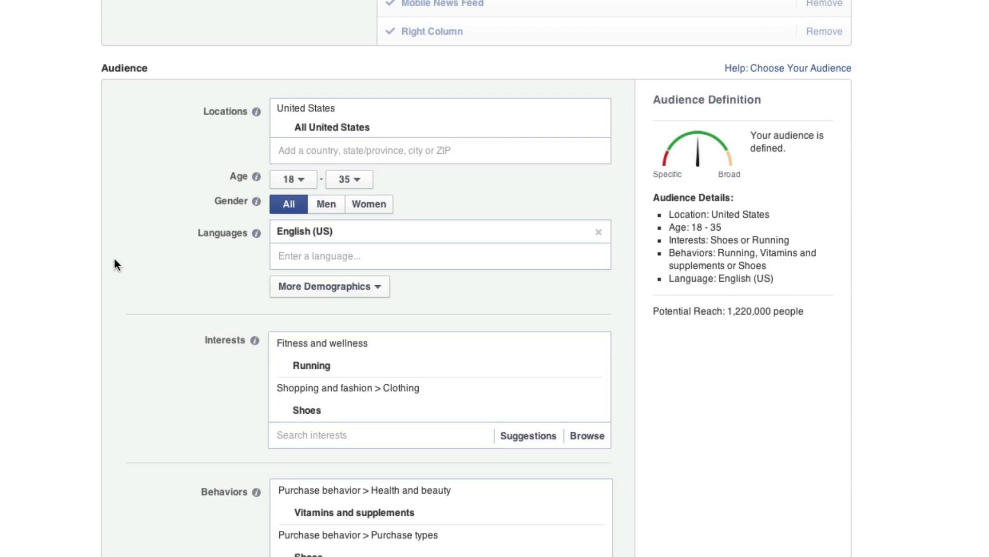
mouse_move(358, 183)
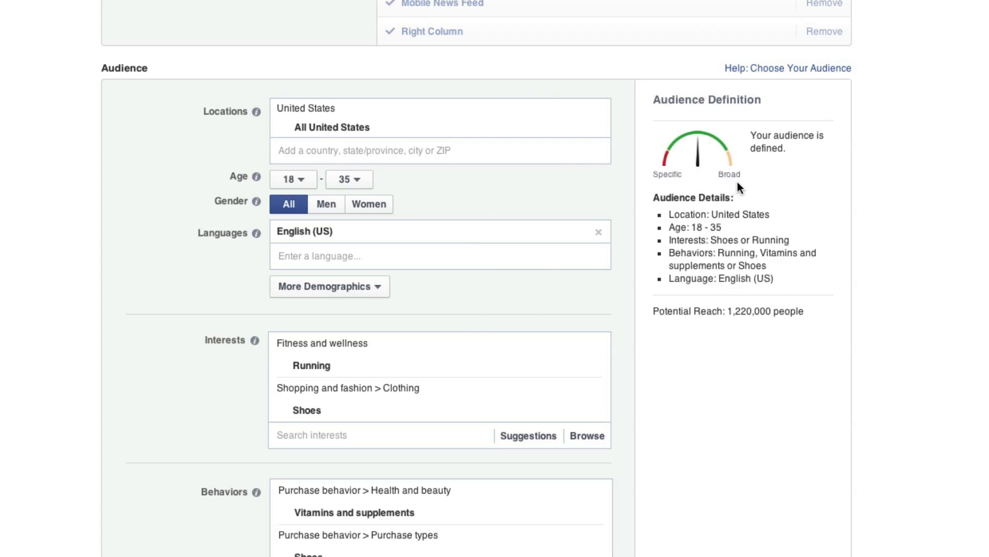
left_click(348, 179)
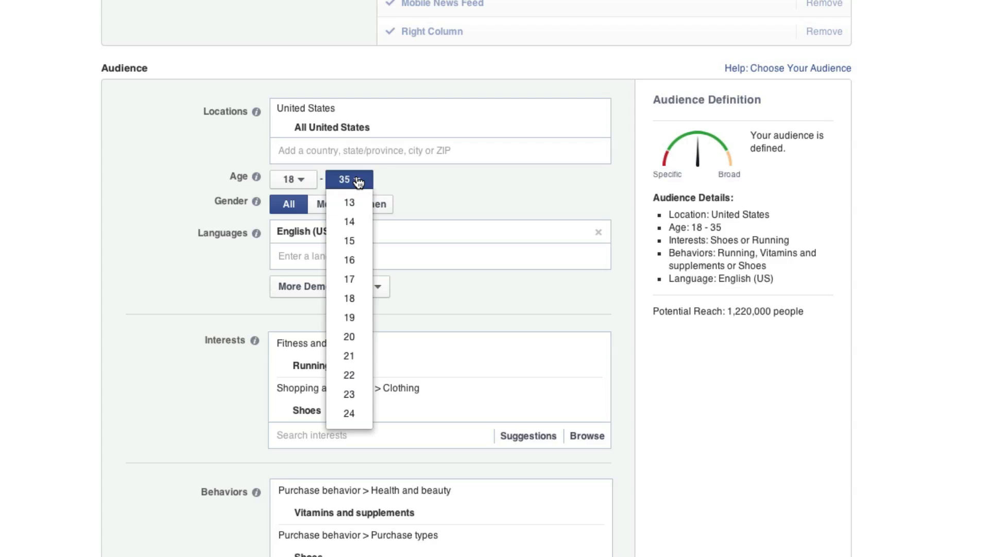
scroll("down", 3)
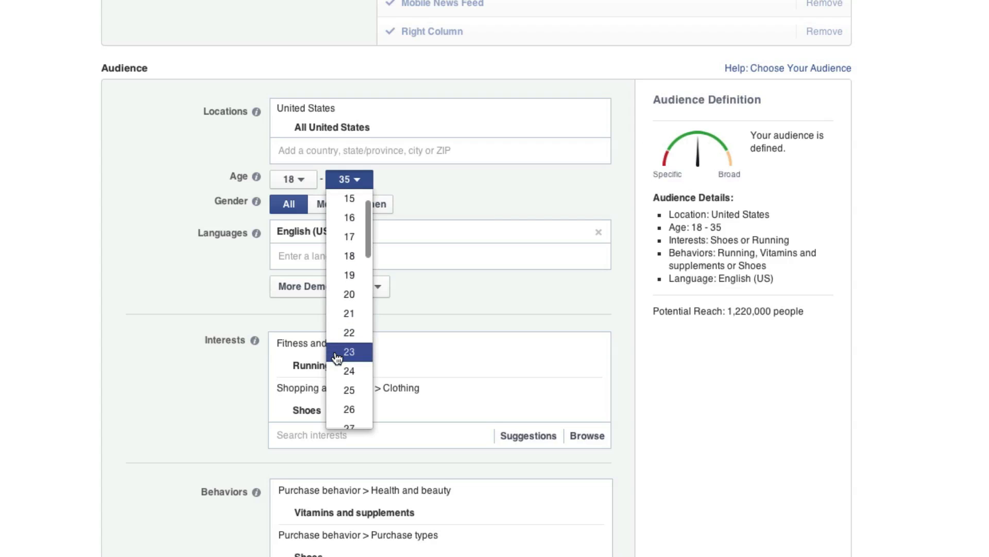
left_click(349, 332)
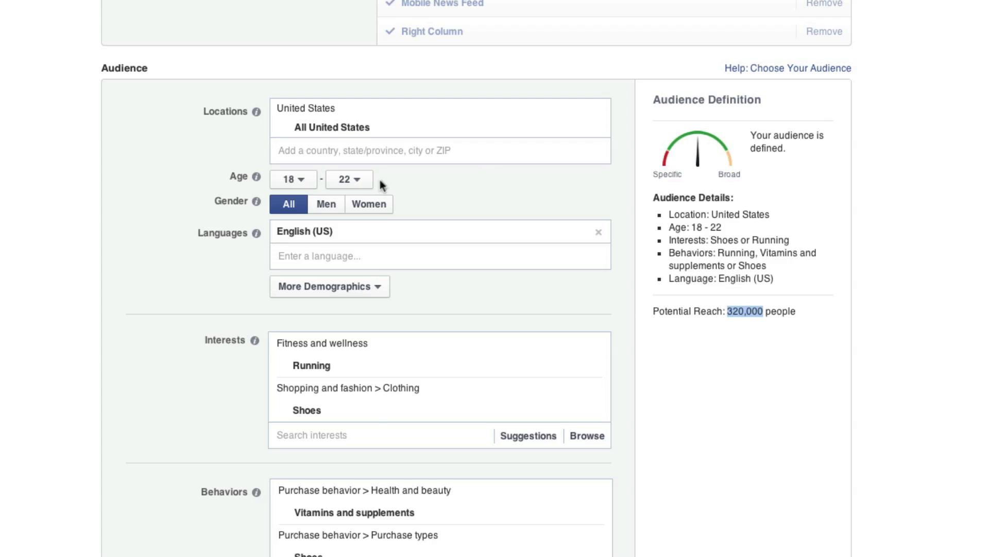
left_click(349, 179)
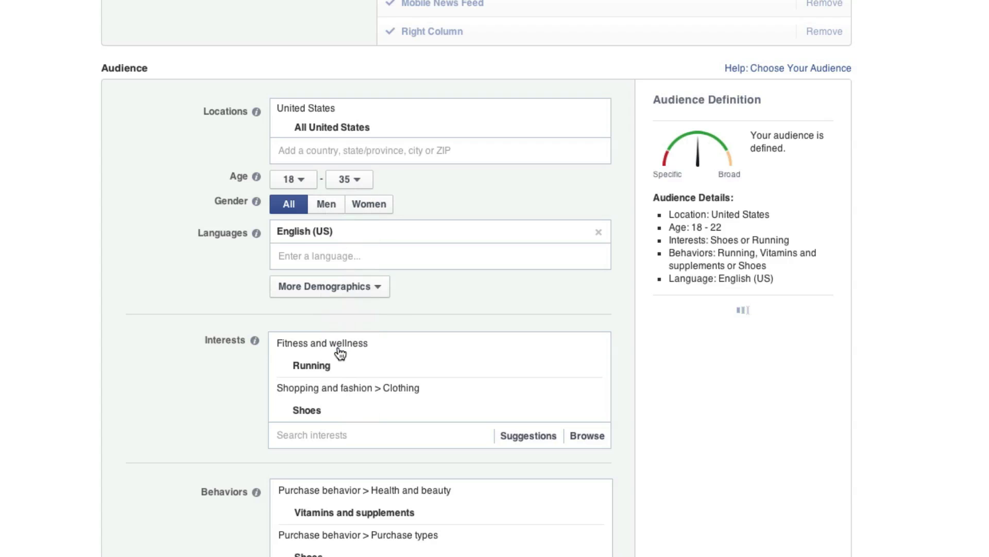
mouse_move(307, 410)
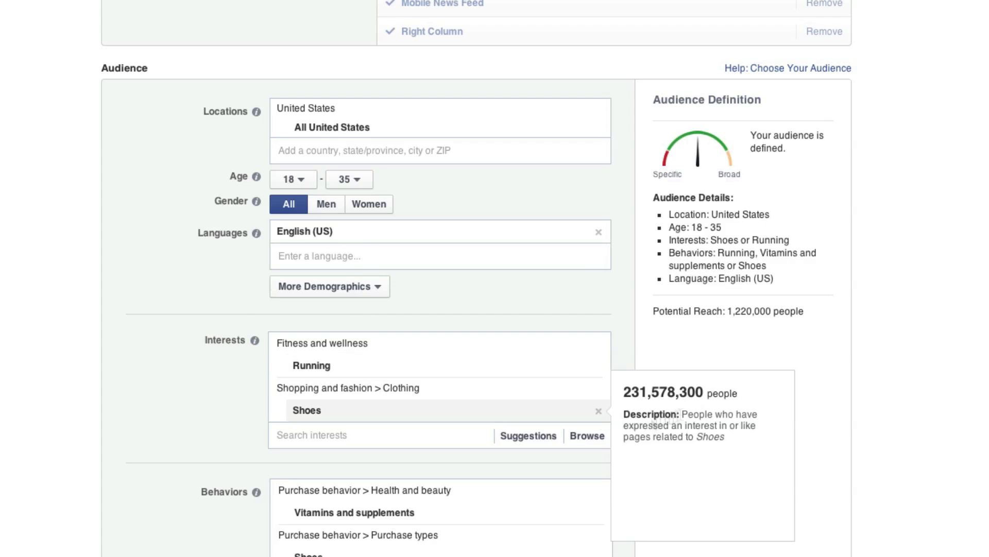
scroll("down", 3)
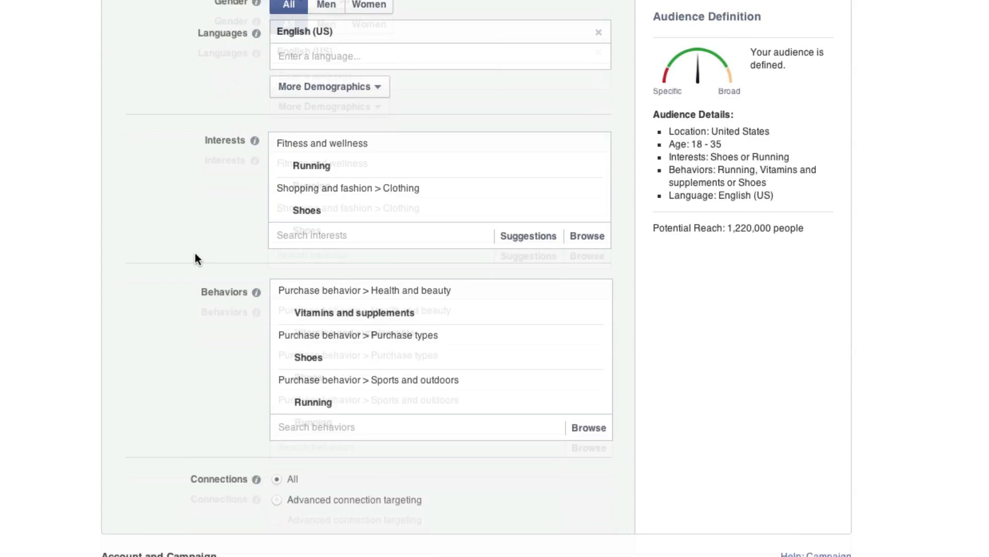
Change the ad set name from 'US - 18-35' to 'Running shoes sale'
scroll("down", 3)
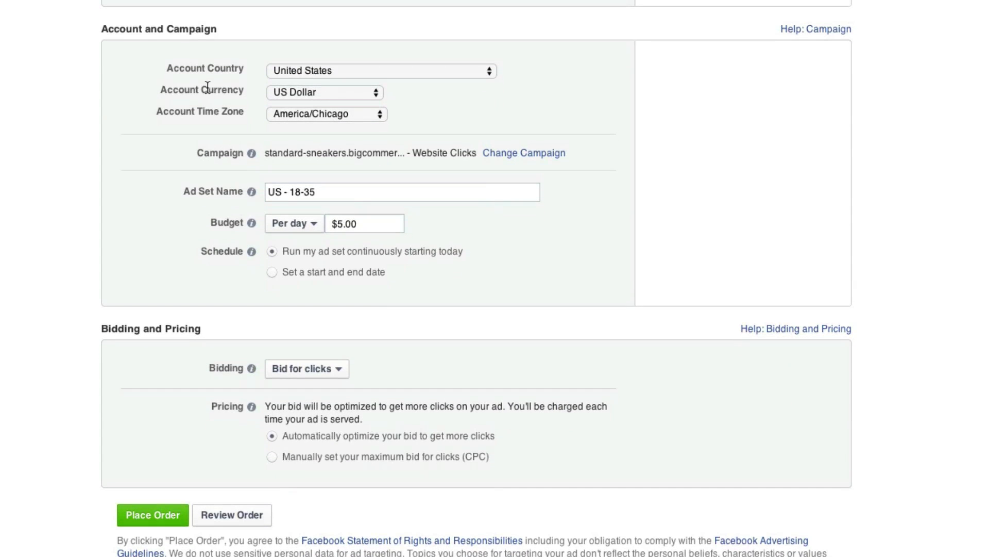
mouse_move(342, 77)
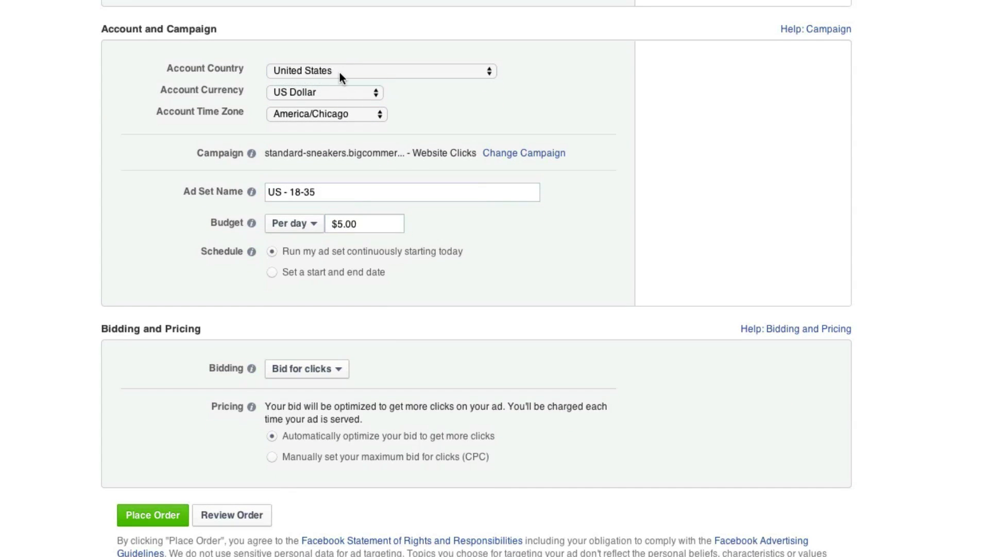
mouse_move(322, 117)
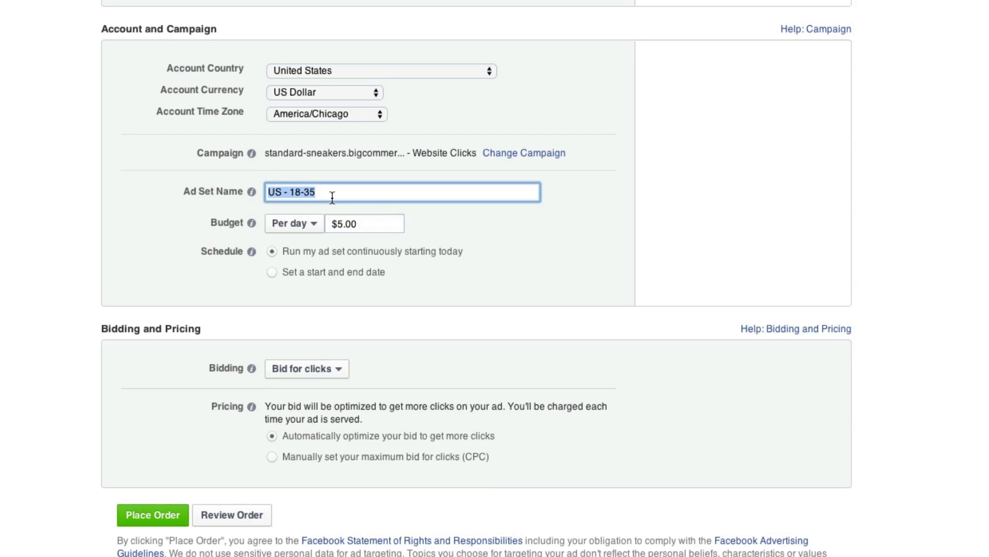
type("Running")
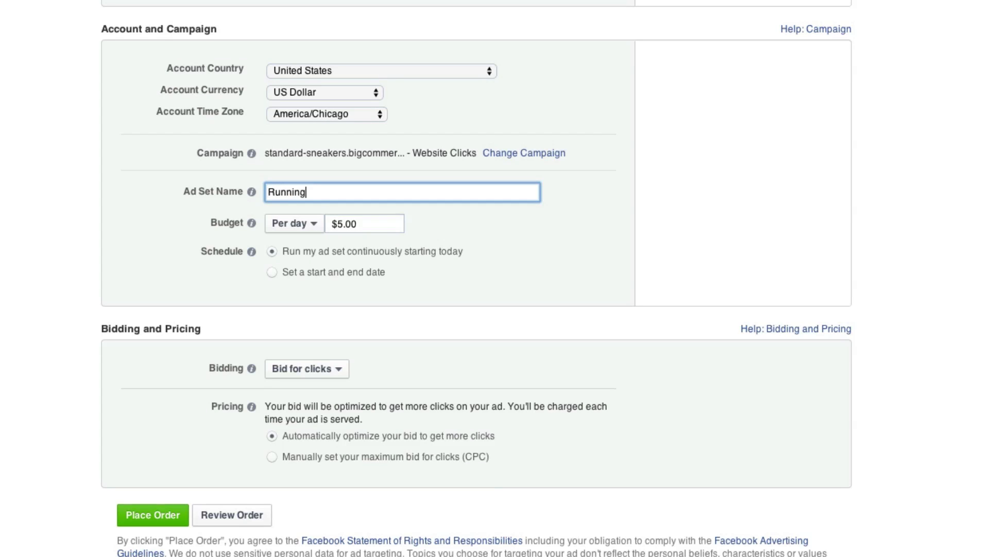
type("shoes")
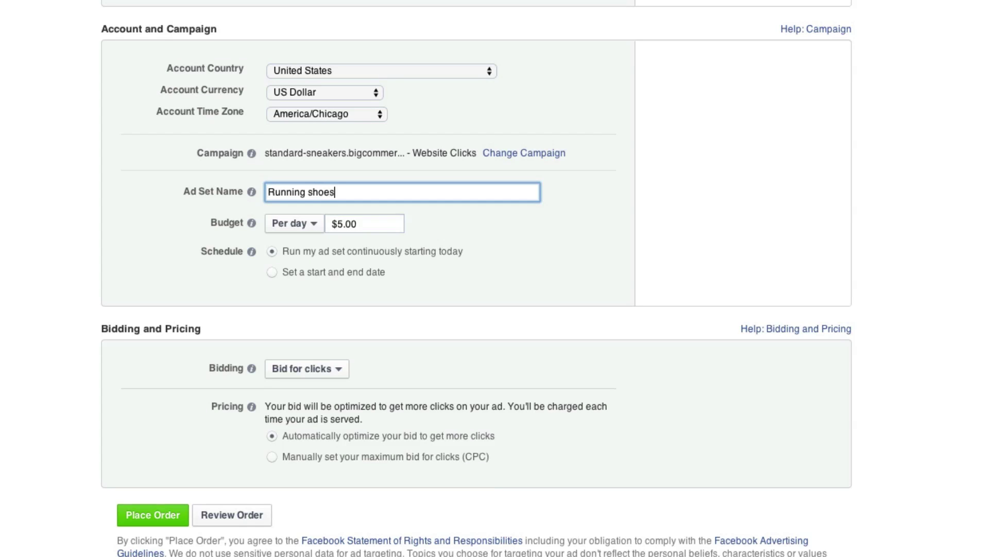
type("sale")
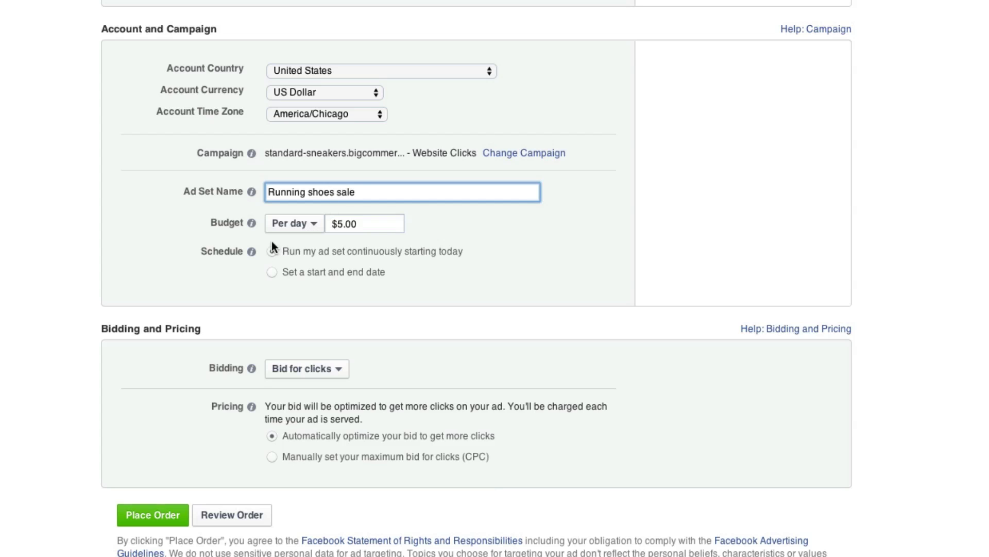
left_click(363, 223)
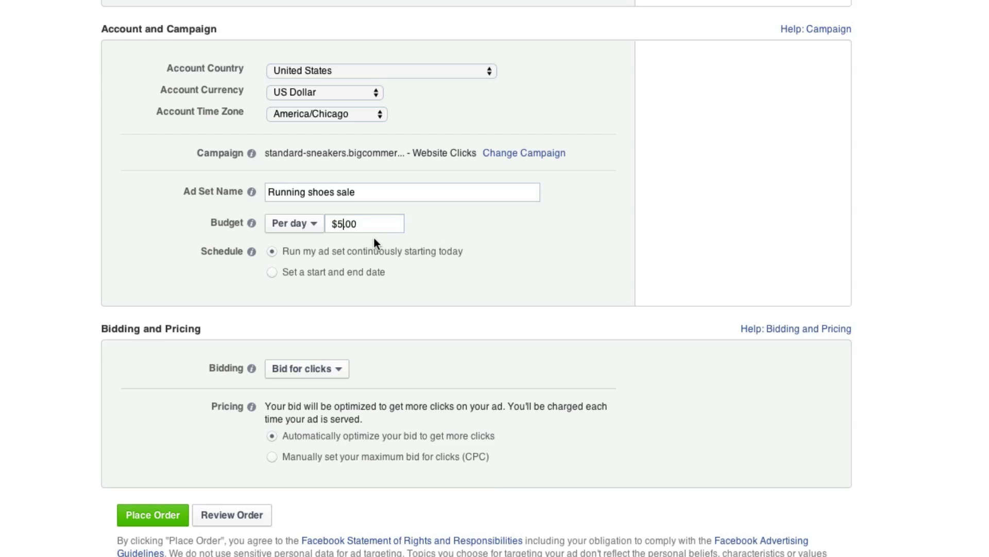
mouse_move(308, 237)
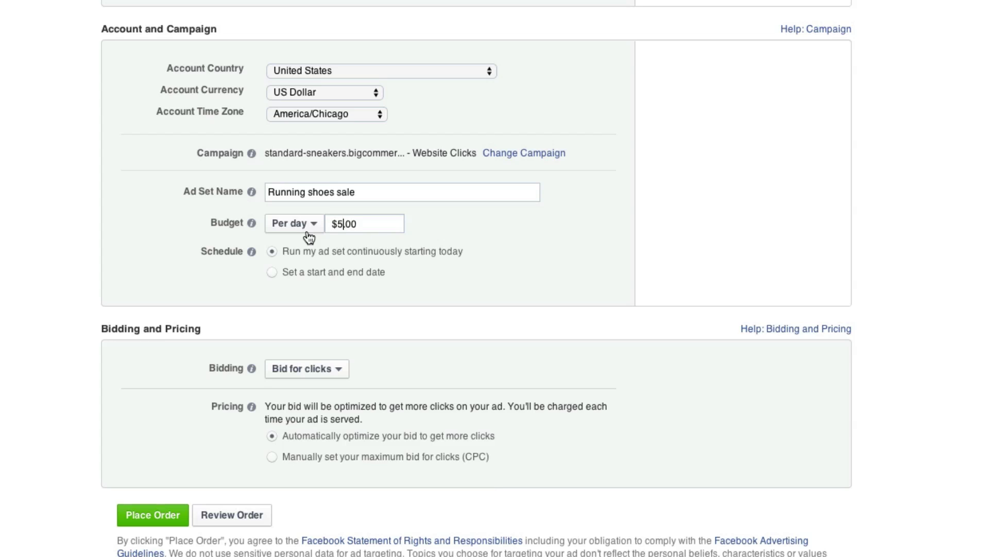
Keep the budget type as Per day and enter 15.00 as the amount
left_click(294, 223)
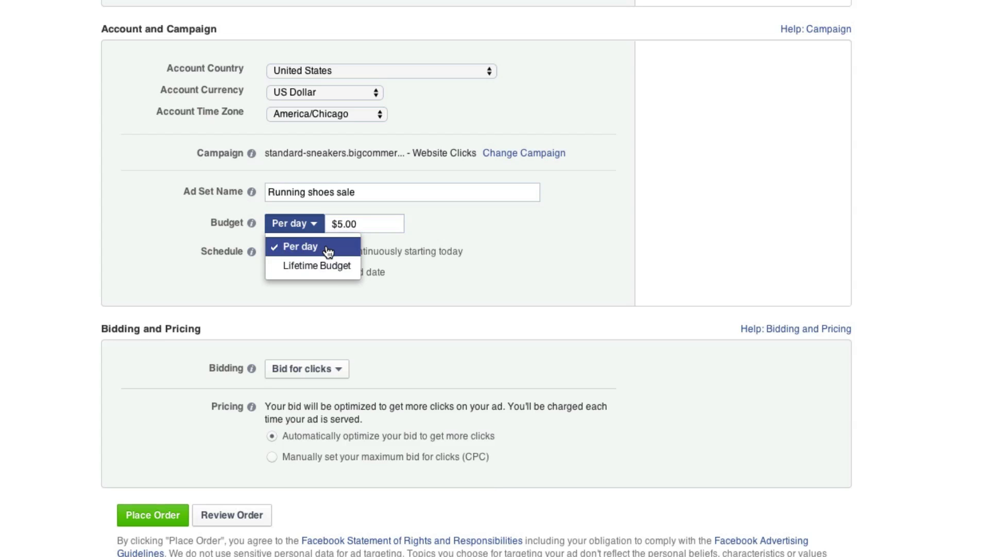
mouse_move(342, 270)
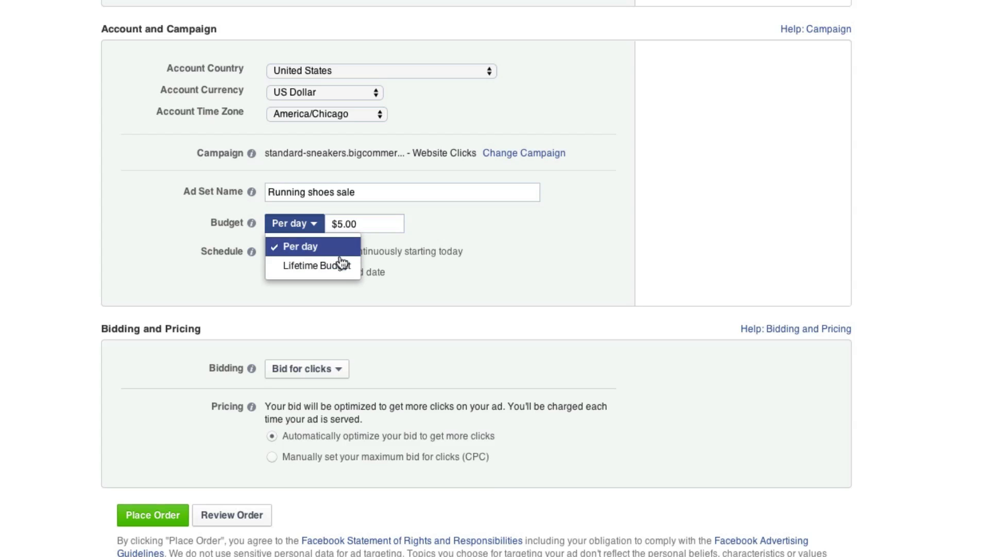
mouse_move(341, 265)
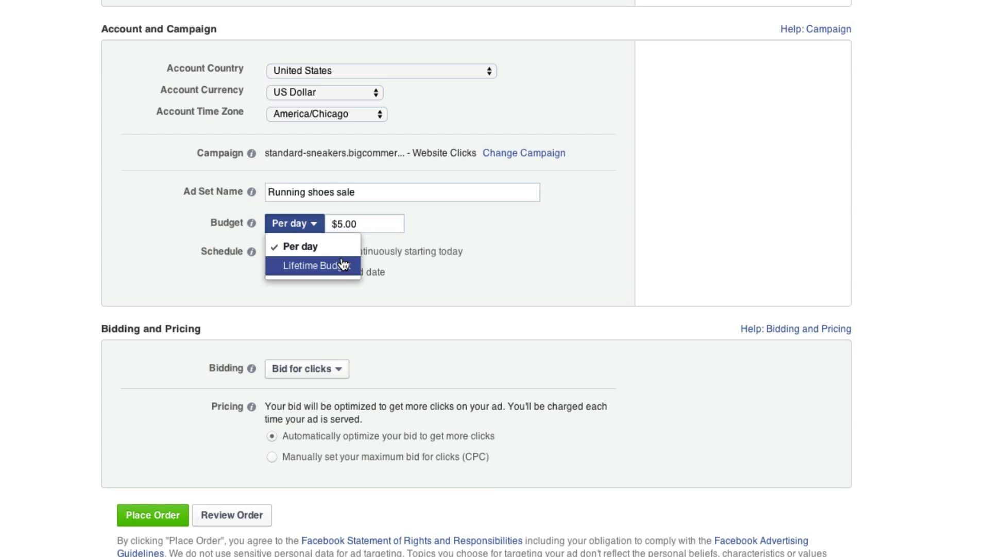
left_click(313, 266)
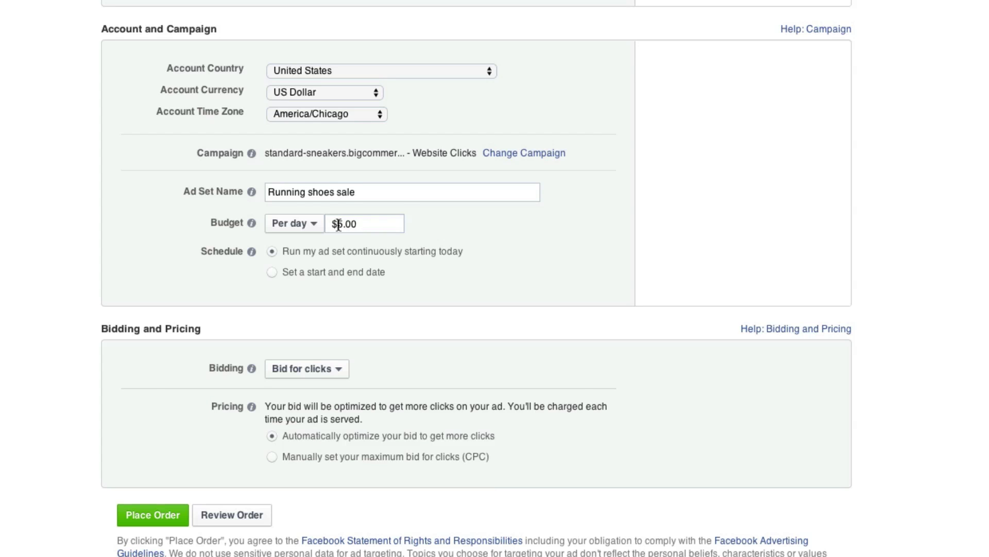
type("15.00")
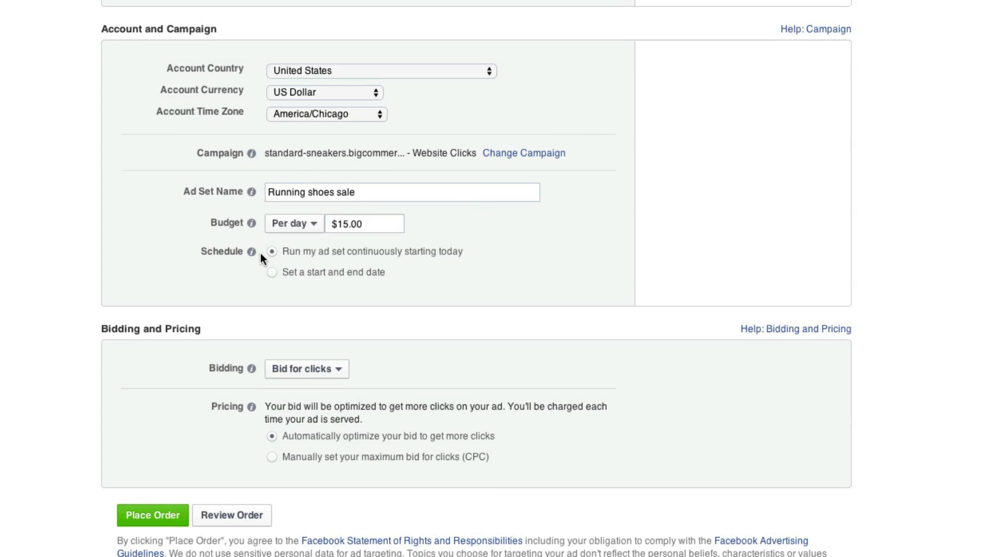
mouse_move(303, 380)
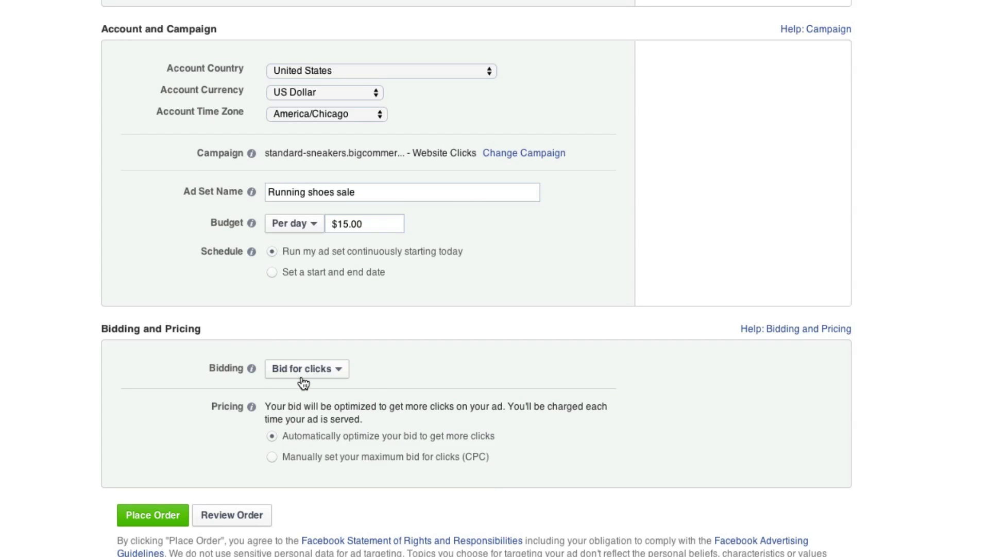
left_click(306, 369)
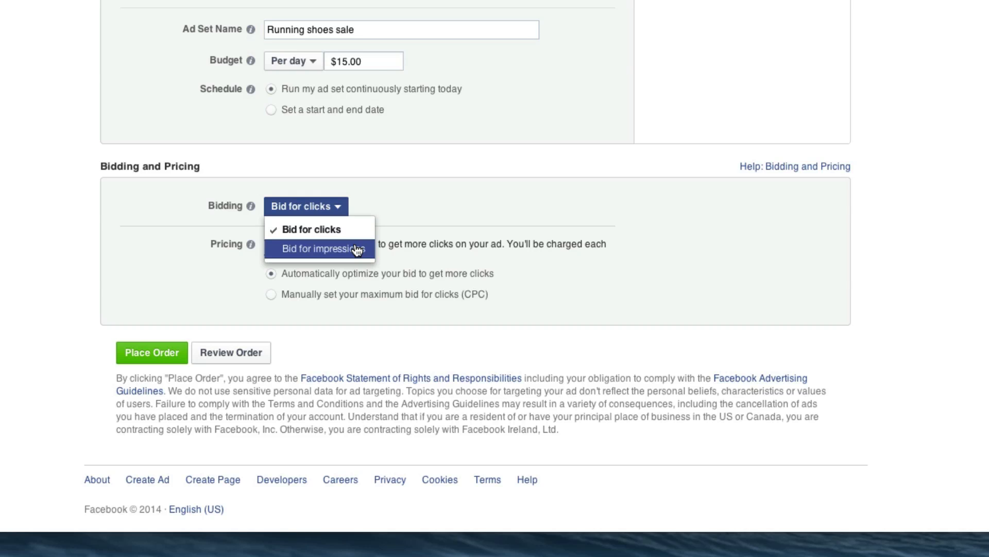
left_click(322, 248)
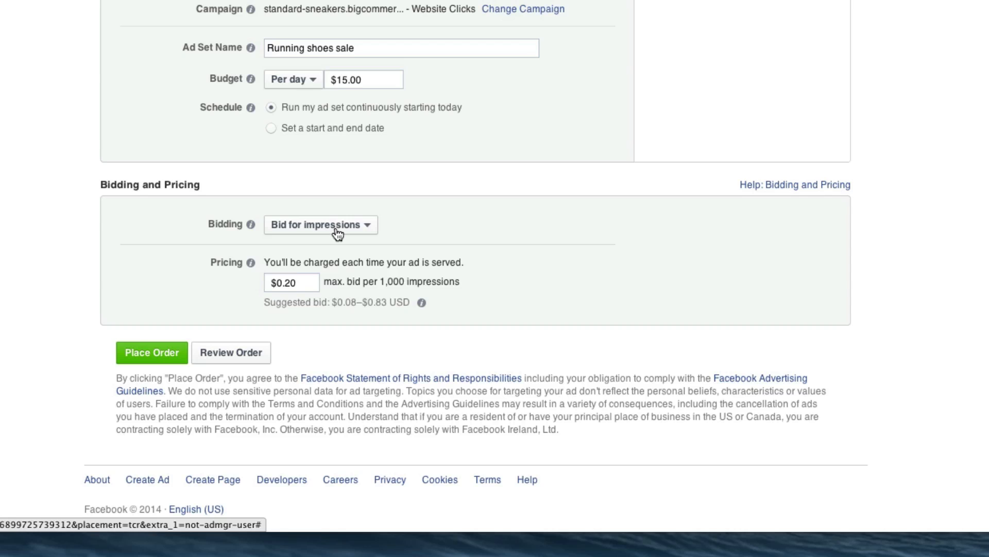
left_click(321, 225)
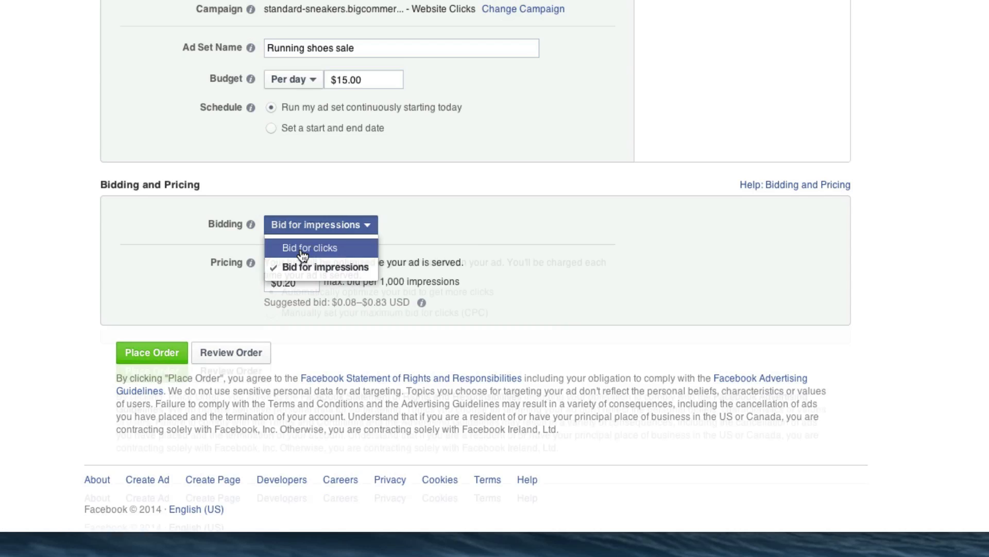
left_click(309, 248)
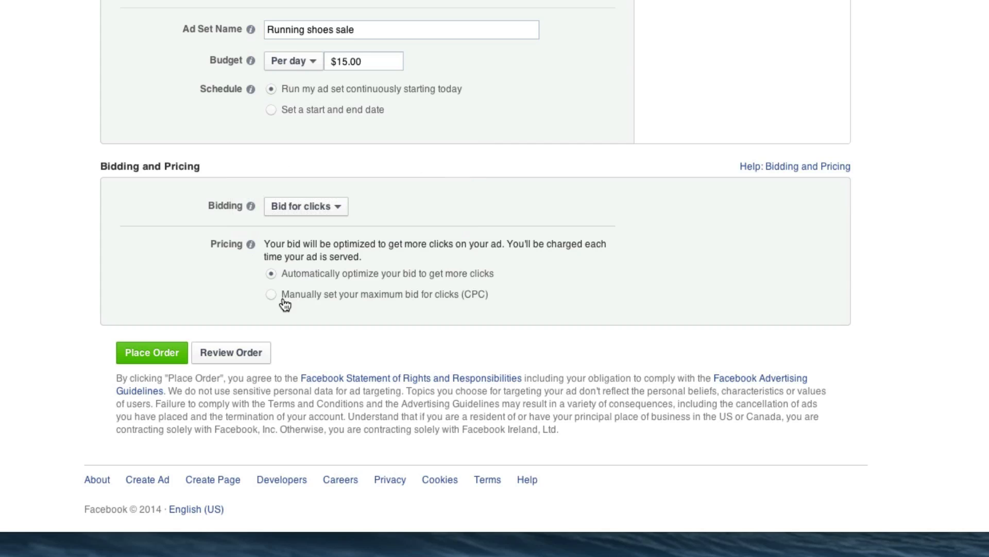
Choose manual CPC bidding and replace the suggested $0.59 bid with $0.45
left_click(270, 293)
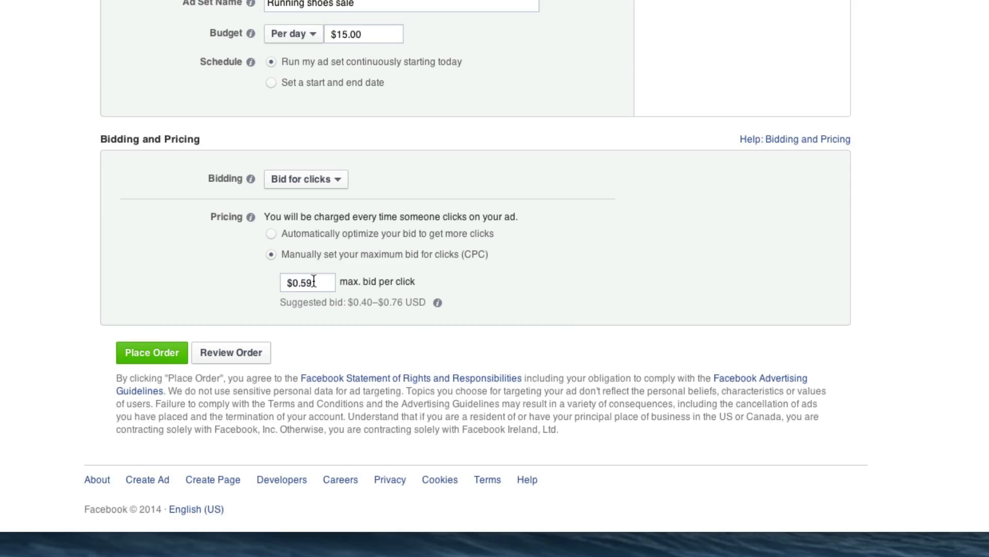
key("Backspace")
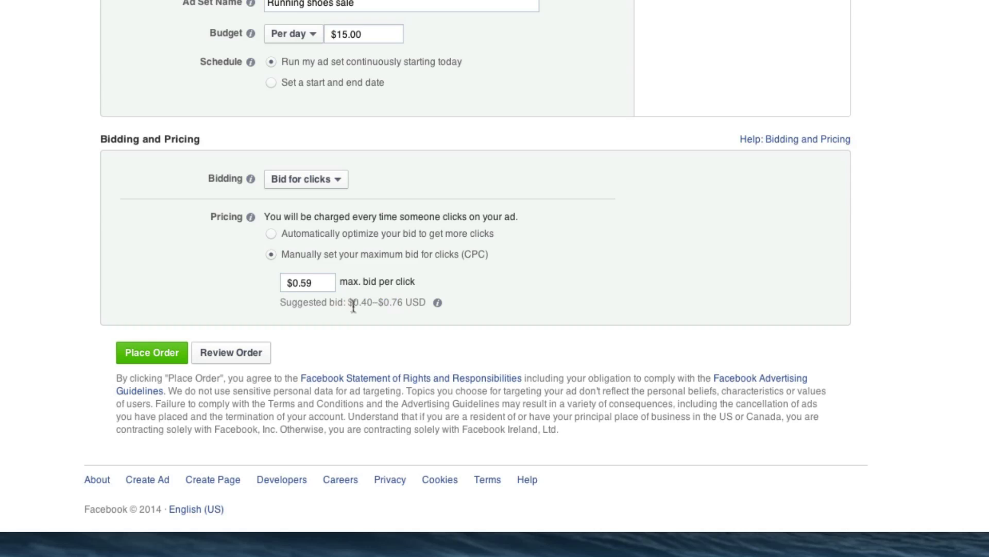
mouse_move(346, 302)
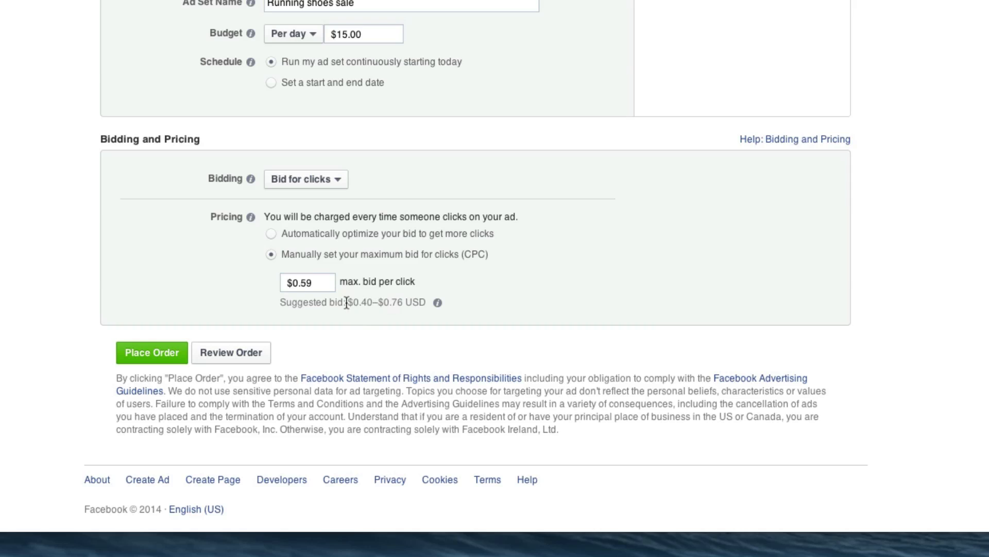
double_click(308, 282)
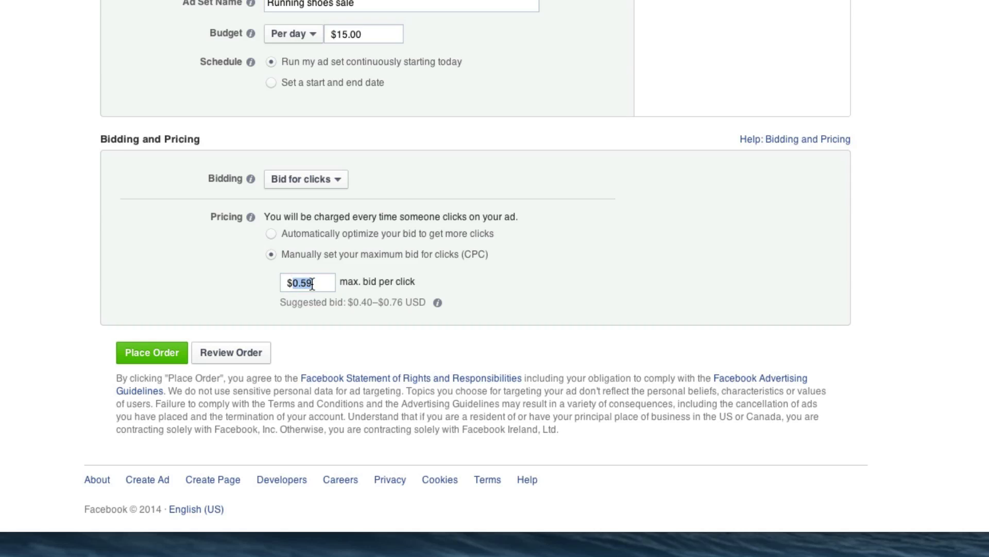
key("Backspace")
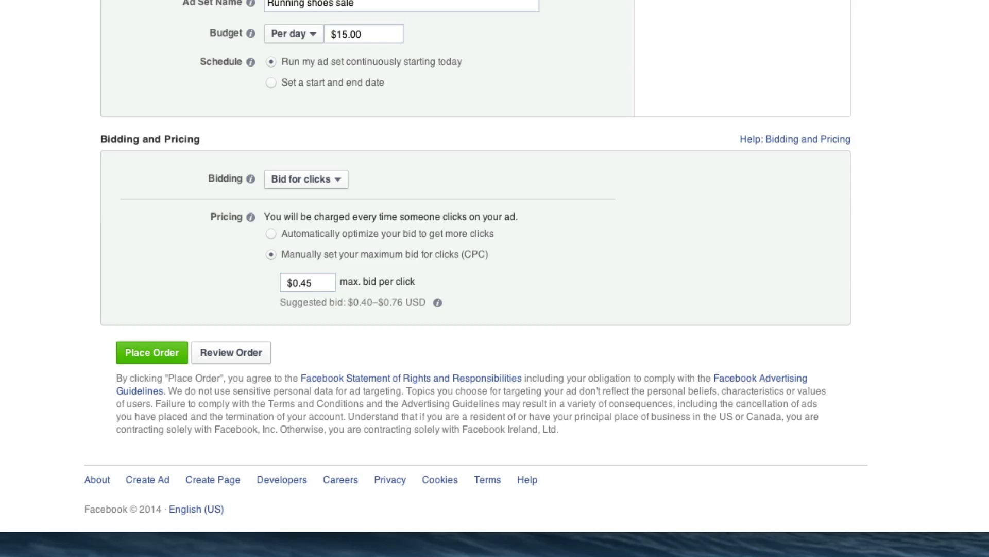
mouse_move(152, 356)
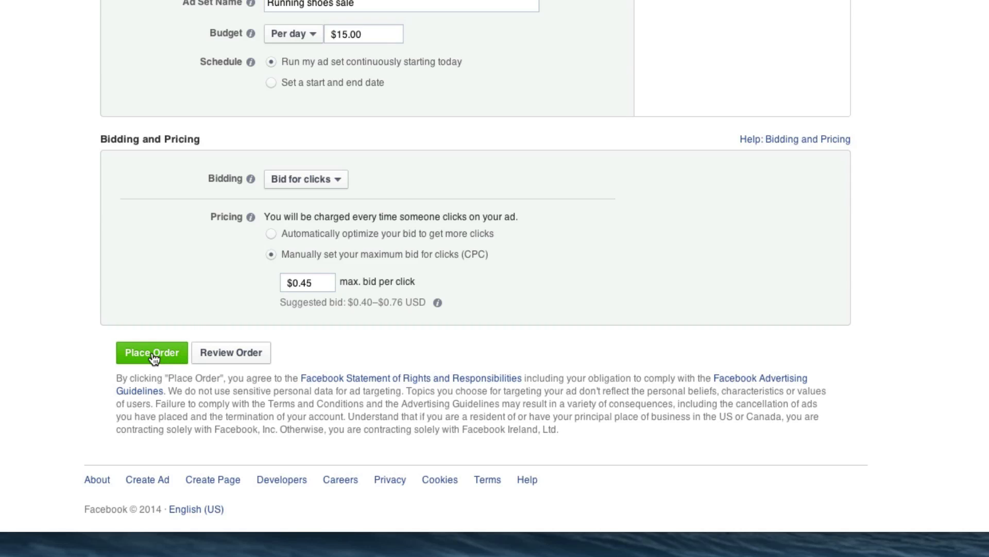